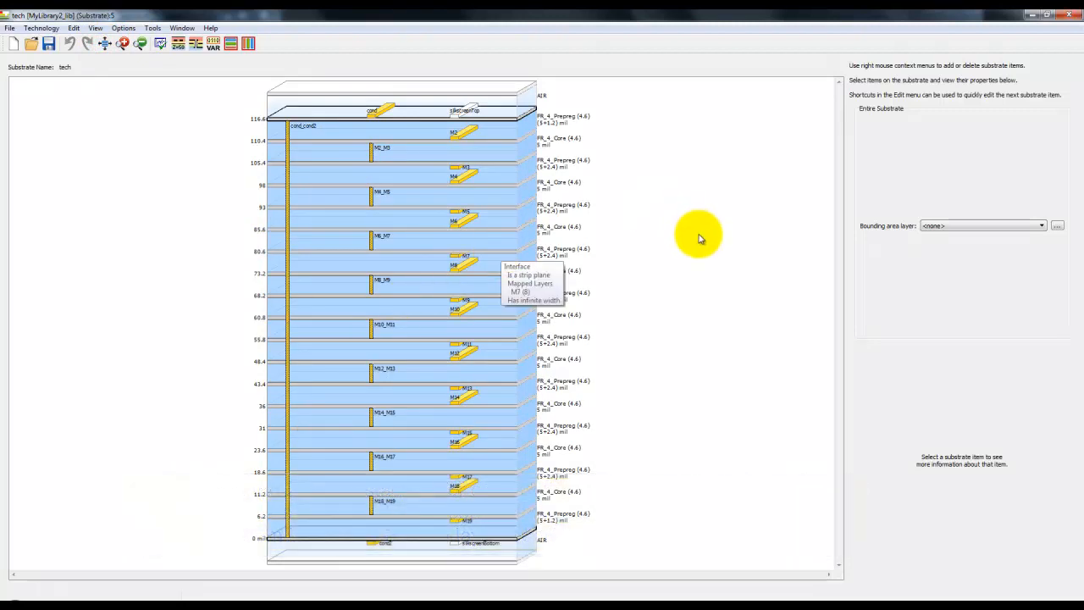
pyautogui.moveTo(701, 227)
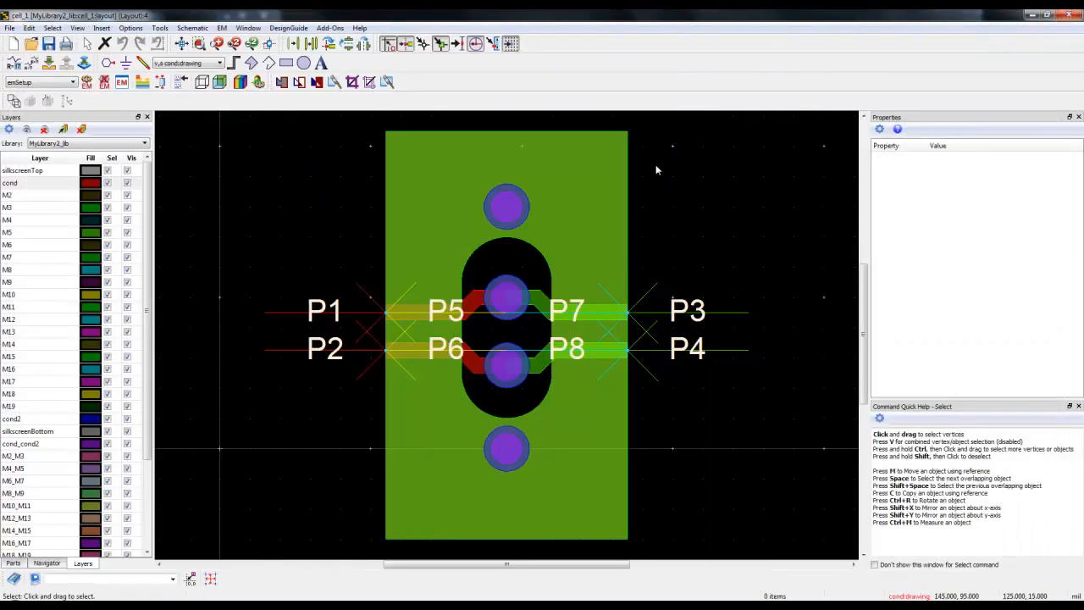
pyautogui.moveTo(16, 32)
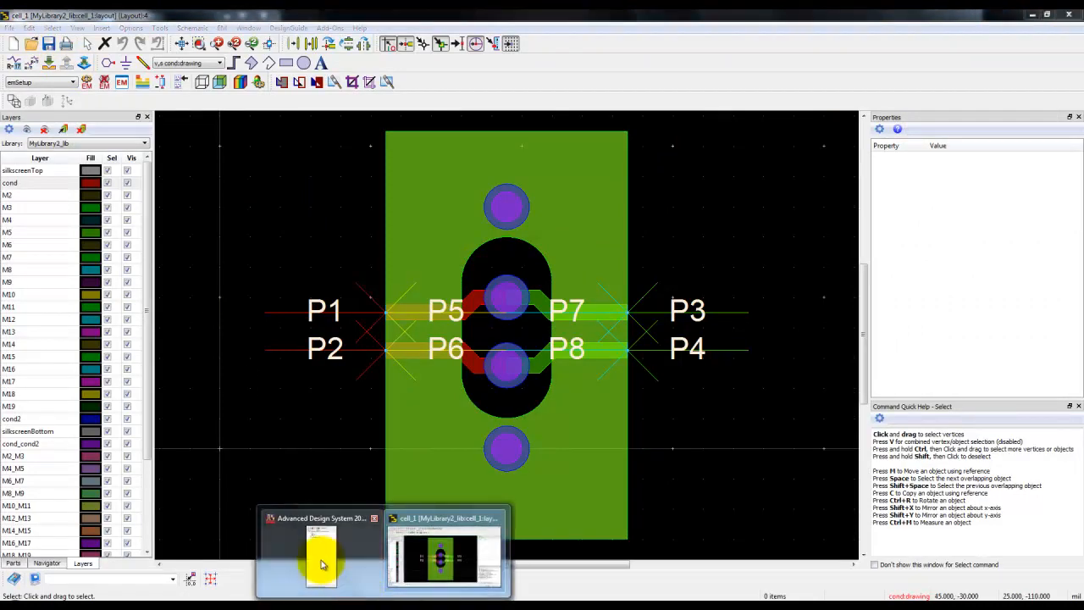
# Step: Show the Data Display Mag page with the stub via's S11, S22, S21 and S31 dB curves
pyautogui.click(320, 555)
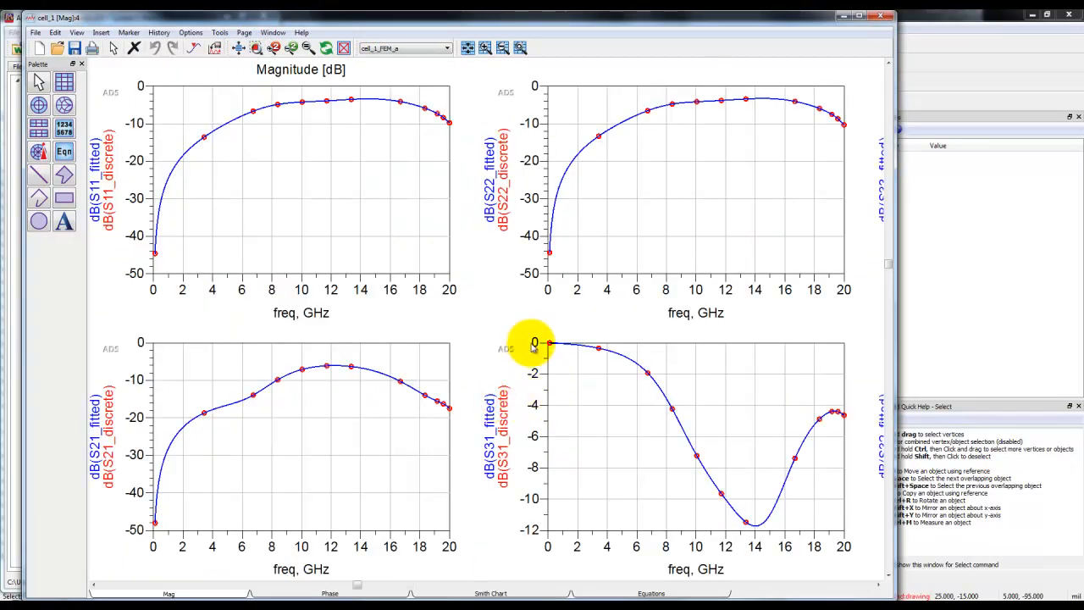
pyautogui.moveTo(737, 479)
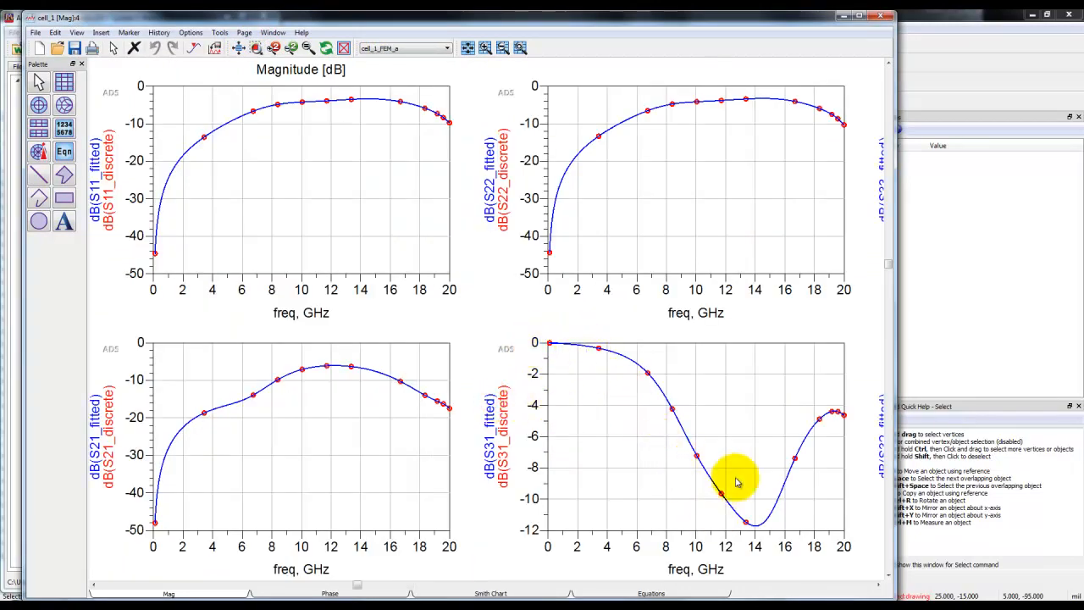
pyautogui.moveTo(762, 474)
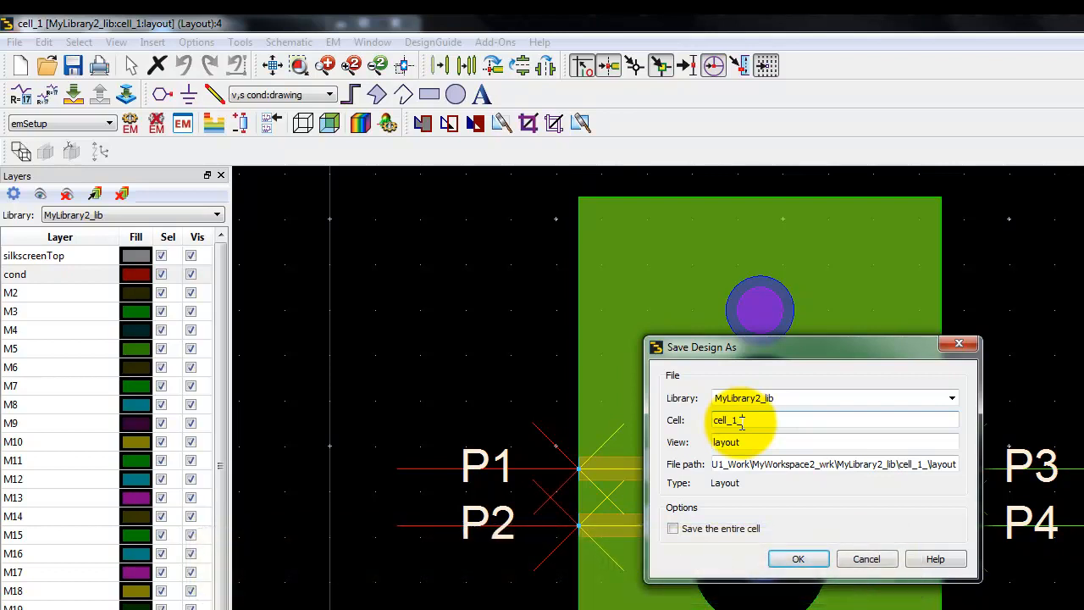
# Step: Rename the cell to cell_1_backdrill and confirm the save
pyautogui.write('_backd')
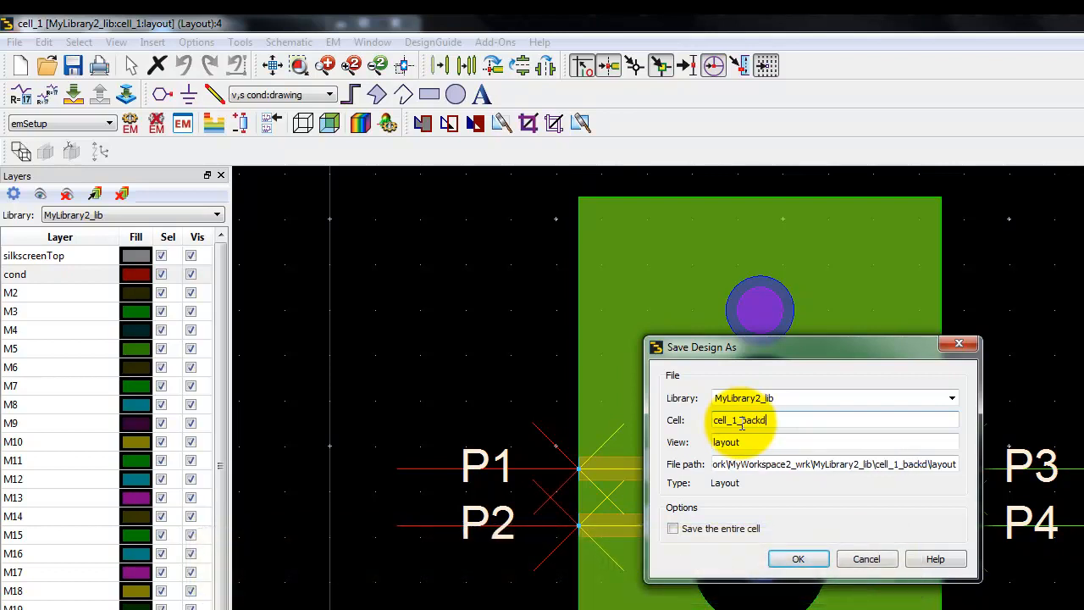
pyautogui.write('rill')
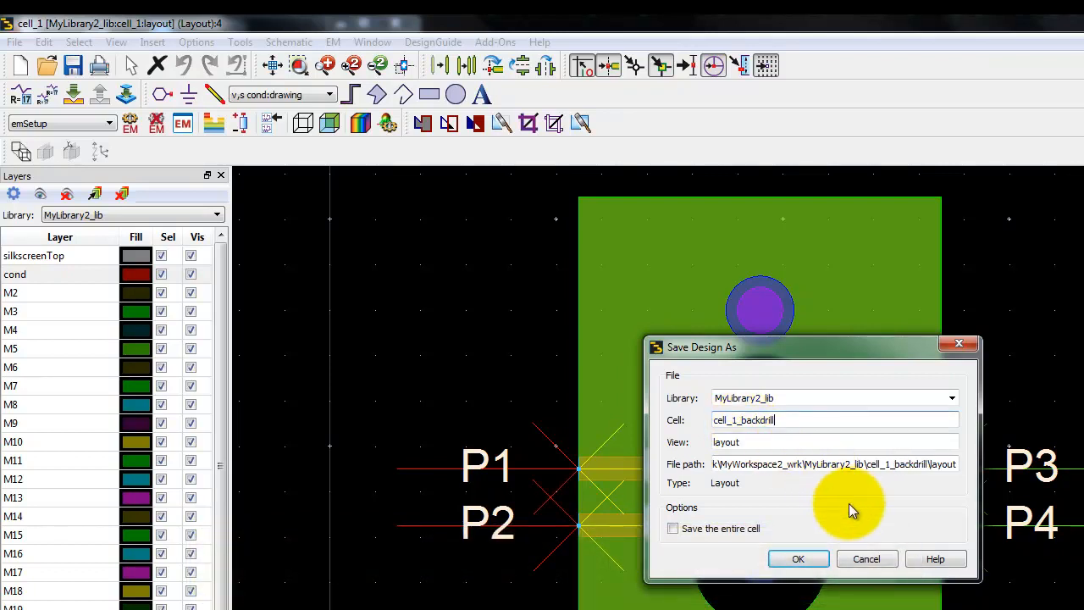
pyautogui.click(797, 558)
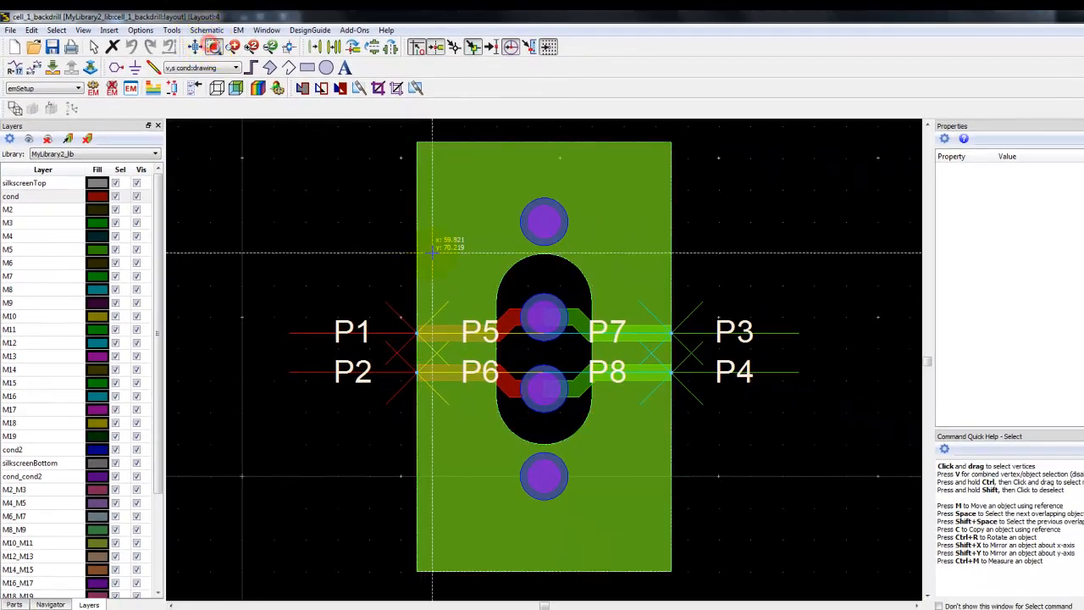
# Step: Make only cond_cond2, hole and diel_via visible, with diel_via as the current layer
pyautogui.scroll(3)
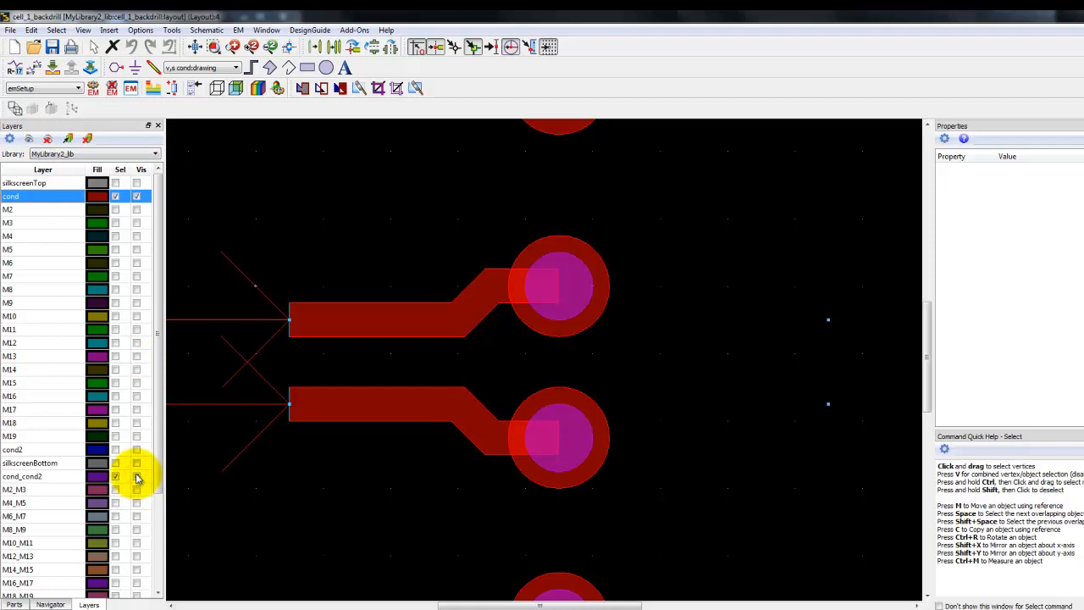
pyautogui.click(136, 195)
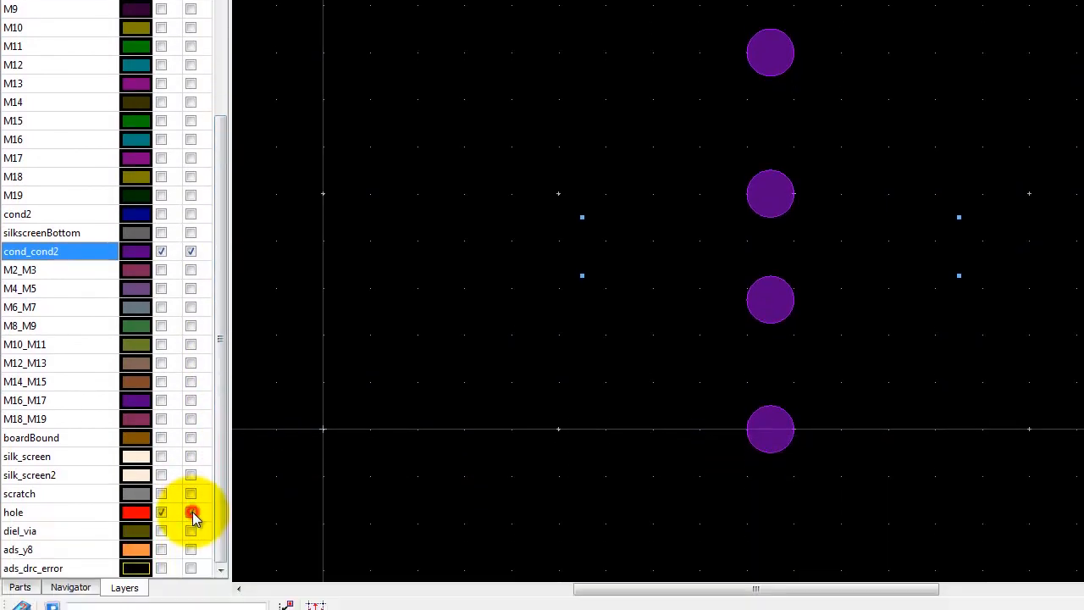
pyautogui.click(191, 510)
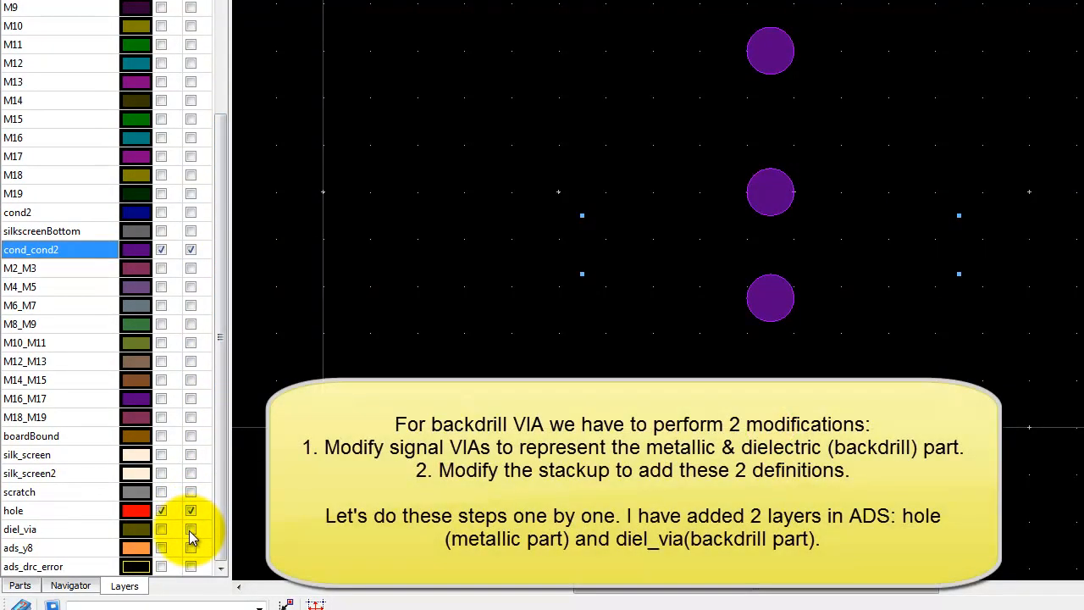
pyautogui.click(161, 528)
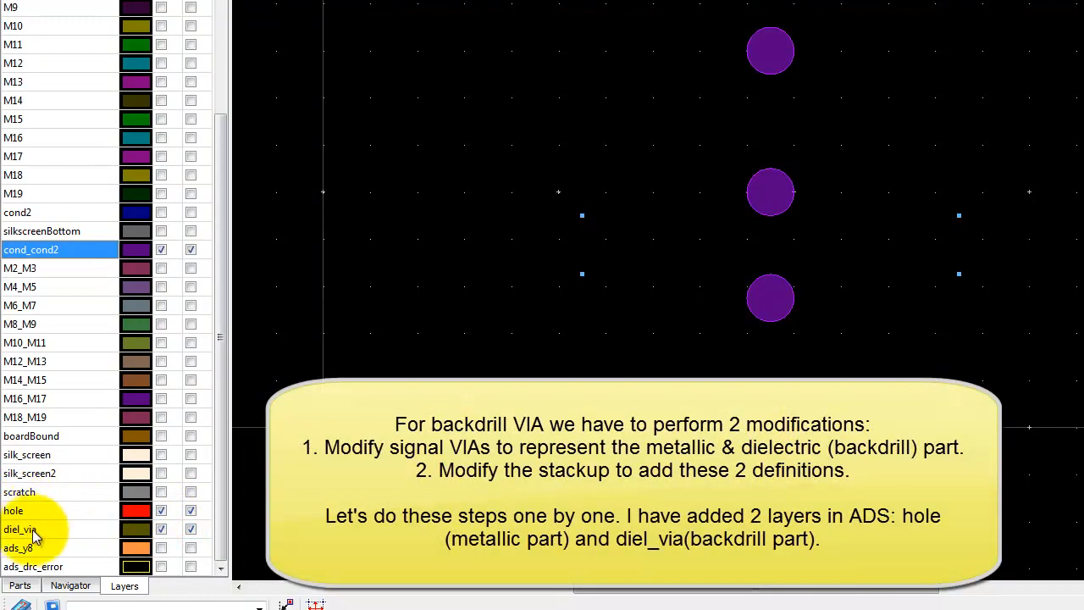
pyautogui.click(770, 192)
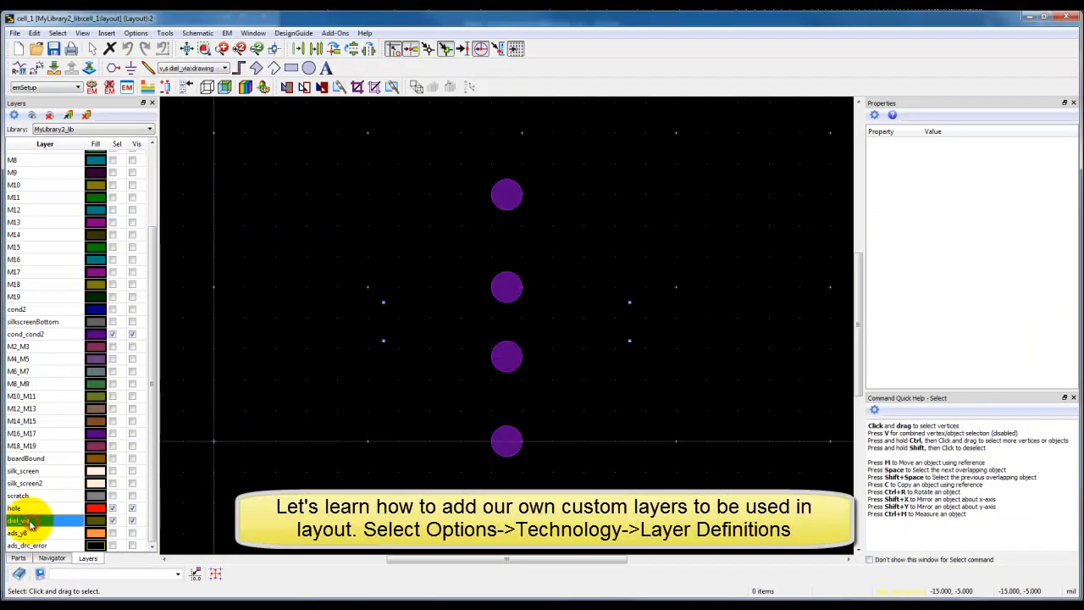
# Step: Open Options > Technology > Layer Definitions for MyLibrary2_lib
pyautogui.click(135, 33)
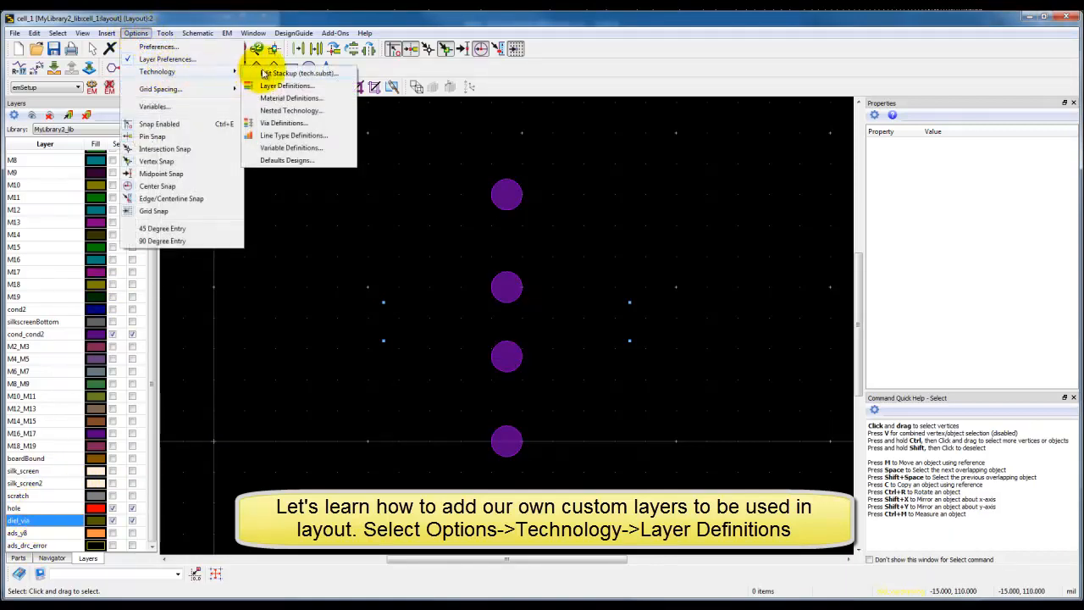
pyautogui.moveTo(280, 76)
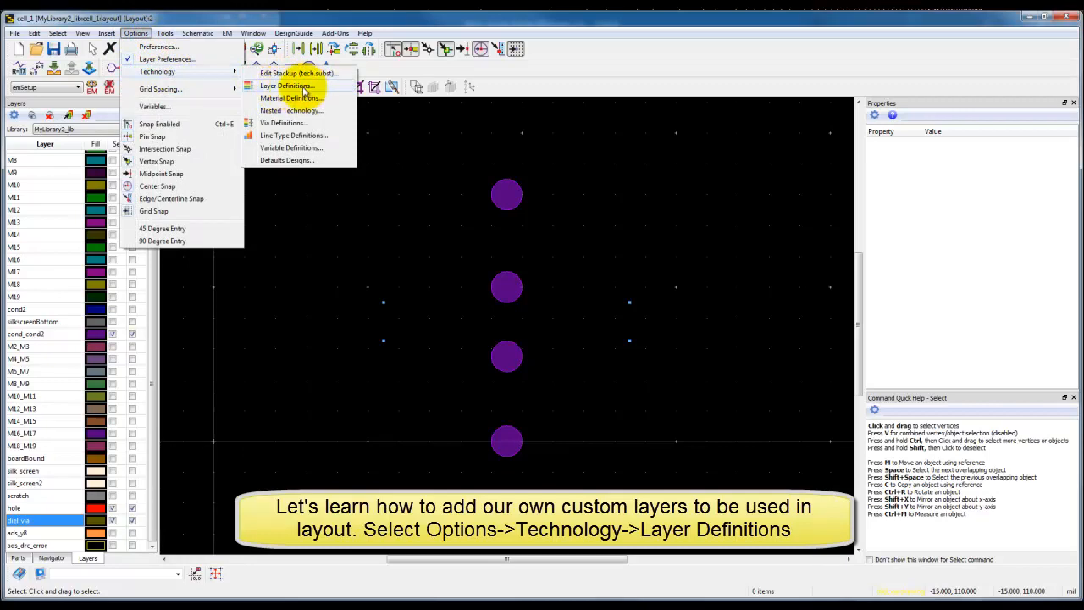
pyautogui.click(287, 86)
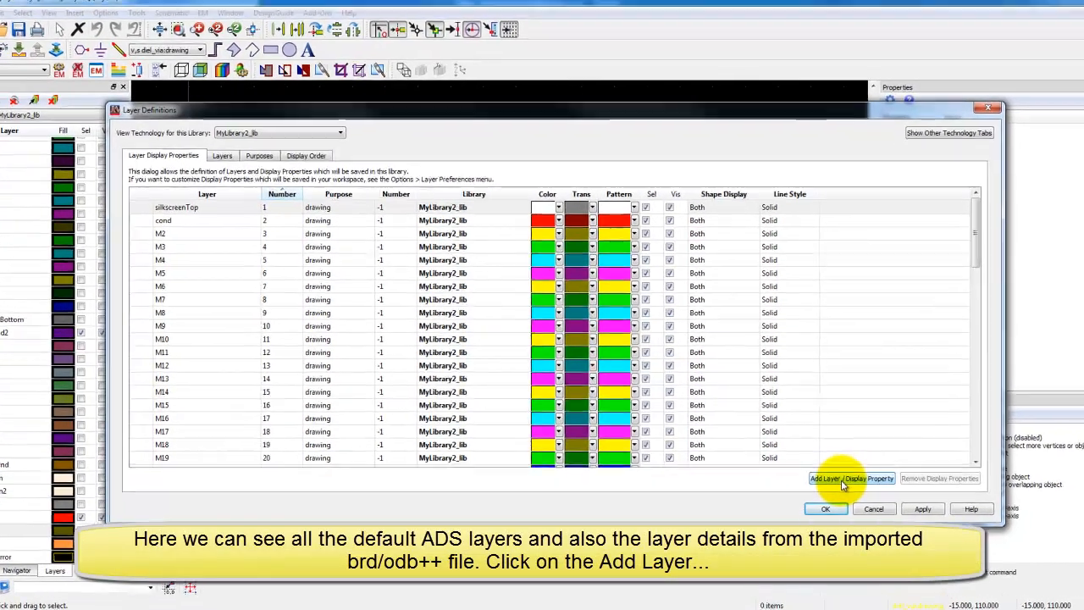
# Step: Add layer hole1, number 39, with the Conductor Via process role
pyautogui.click(851, 478)
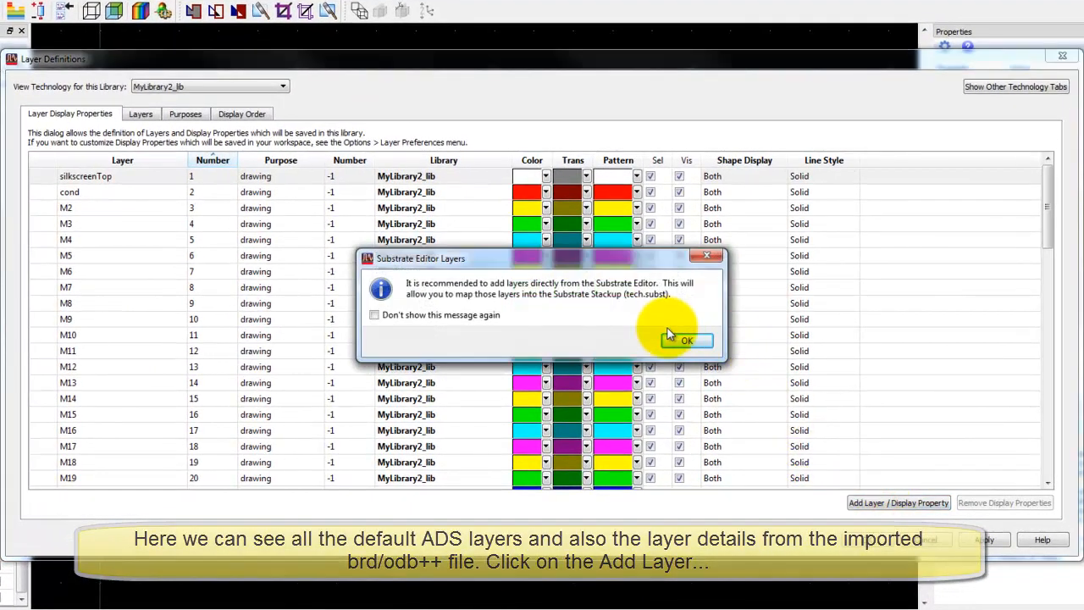
pyautogui.click(686, 340)
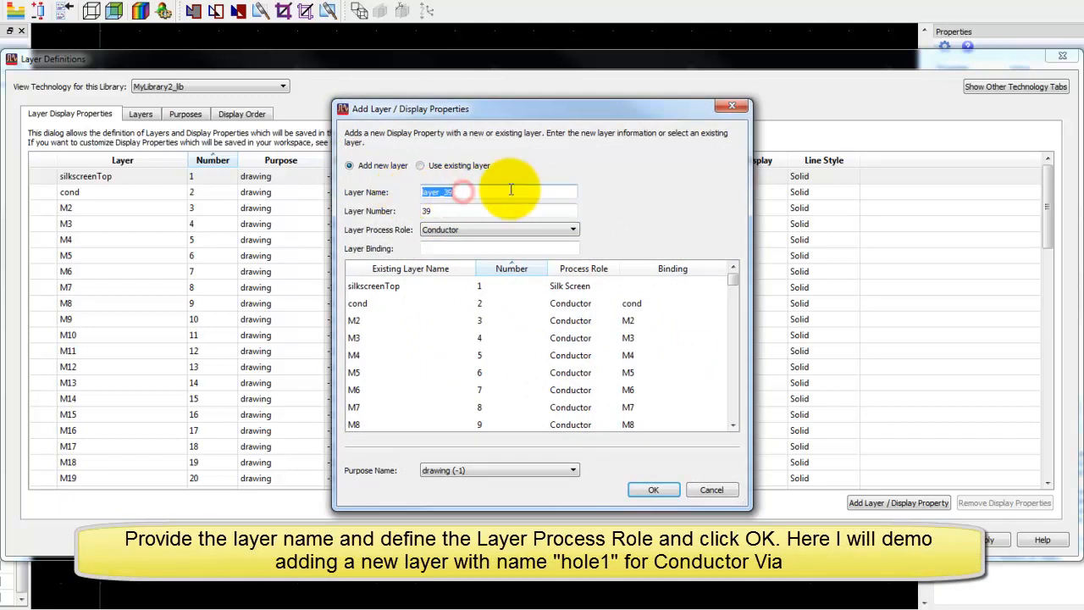
pyautogui.write('hole')
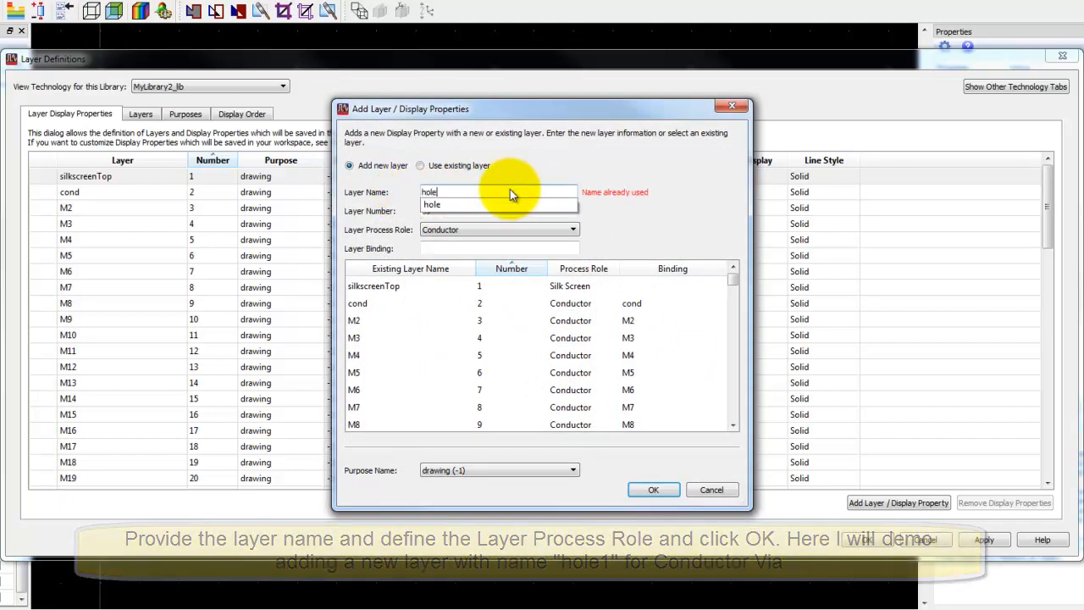
pyautogui.write('1')
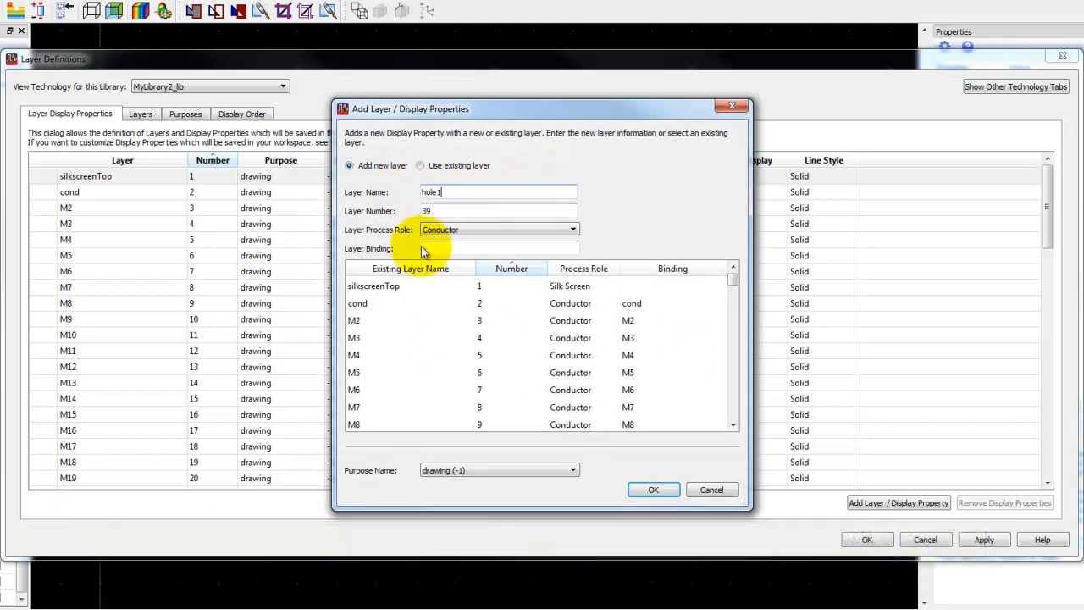
pyautogui.click(573, 230)
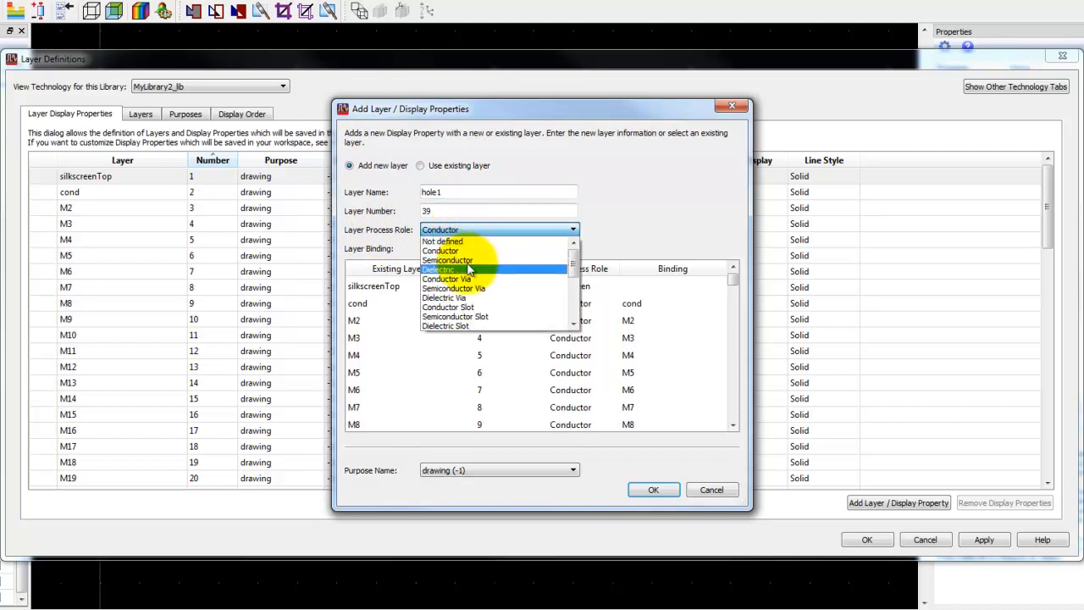
pyautogui.click(447, 279)
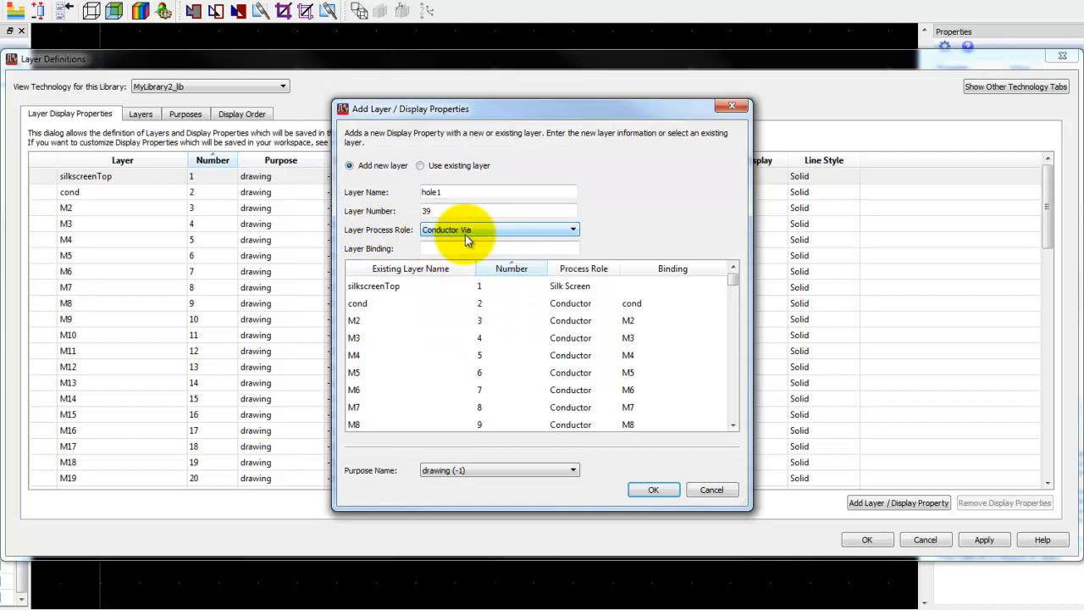
pyautogui.click(653, 490)
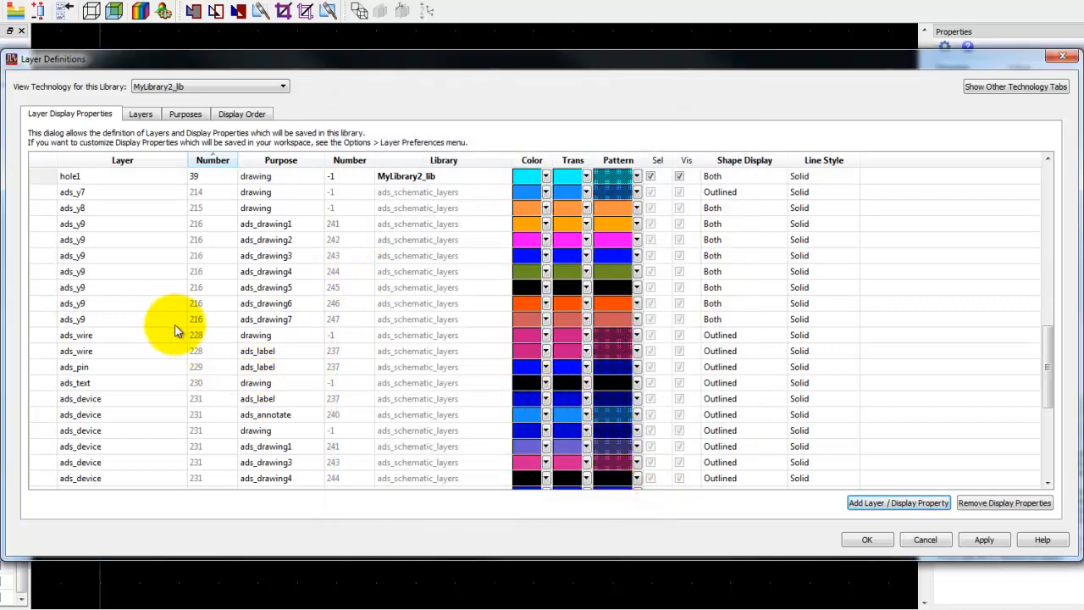
# Step: Give hole1 a colour, filled-and-outlined display and transparency 142, then close Layer Definitions
pyautogui.click(180, 271)
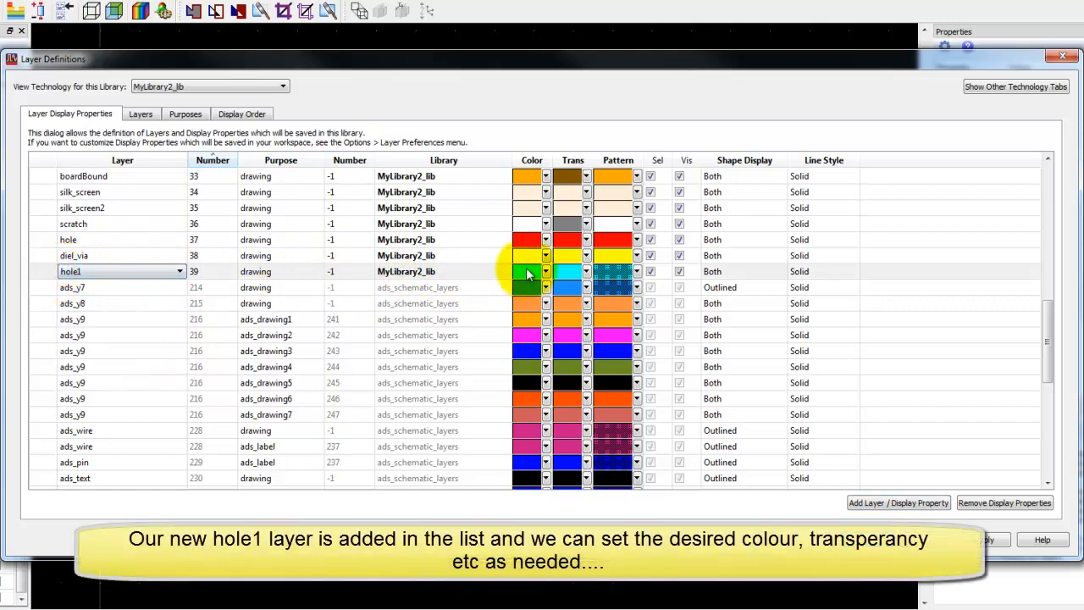
pyautogui.click(527, 272)
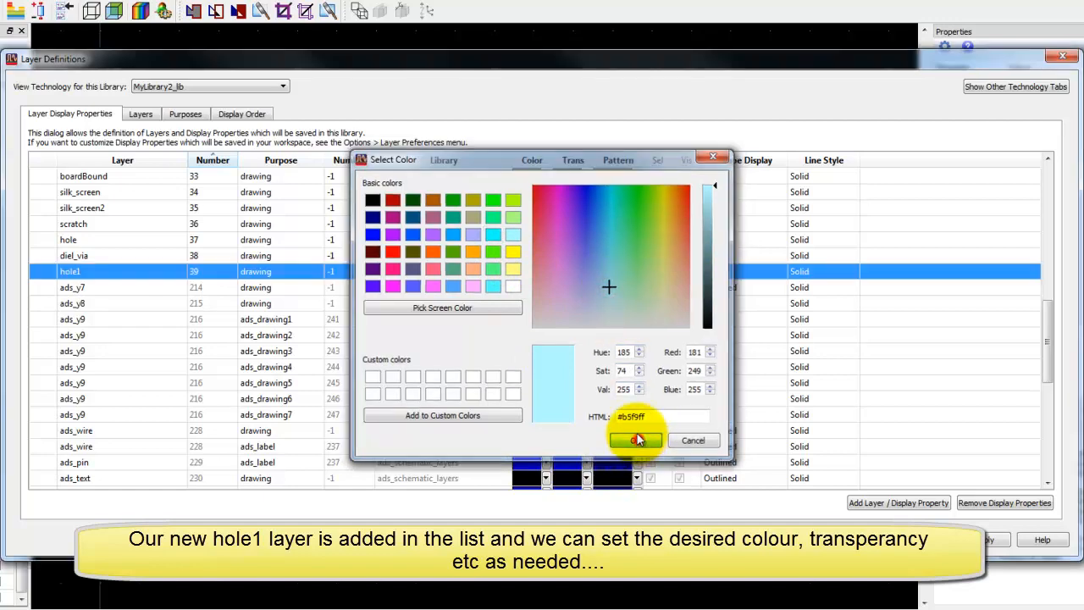
pyautogui.click(636, 439)
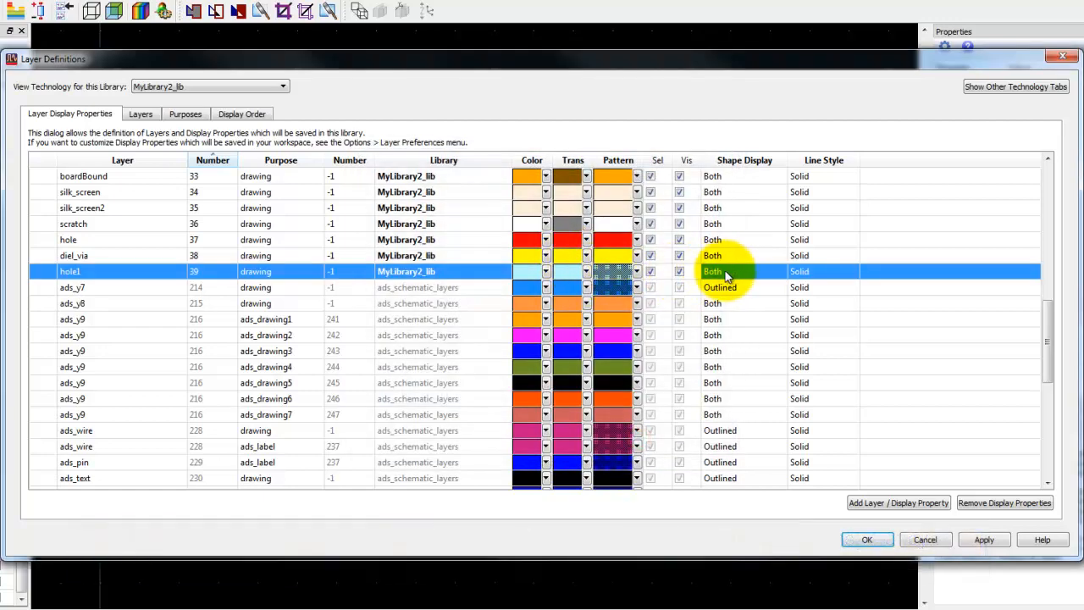
pyautogui.click(586, 271)
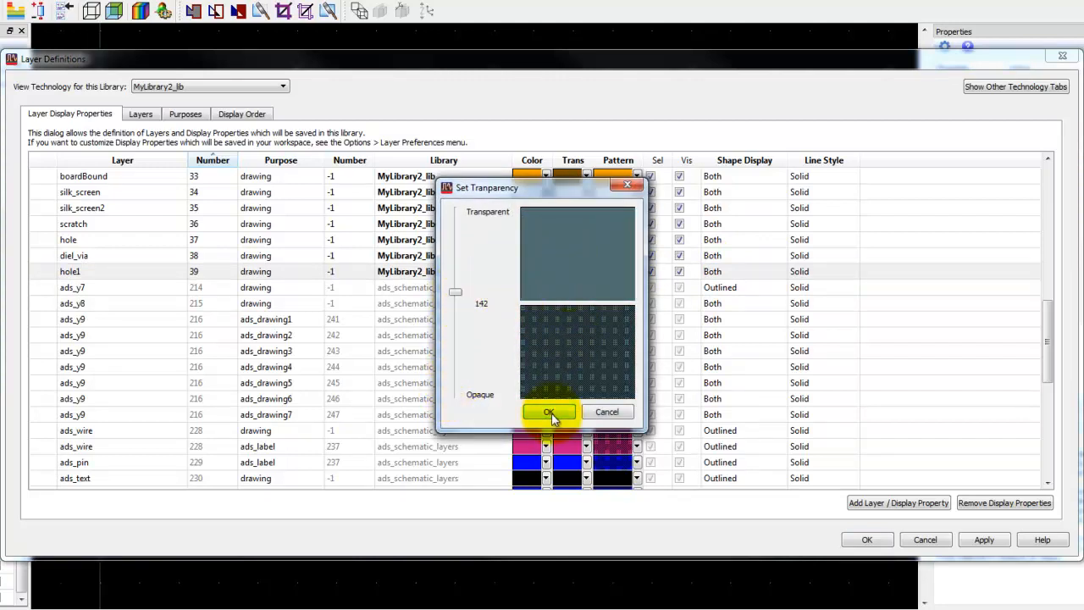
pyautogui.click(548, 412)
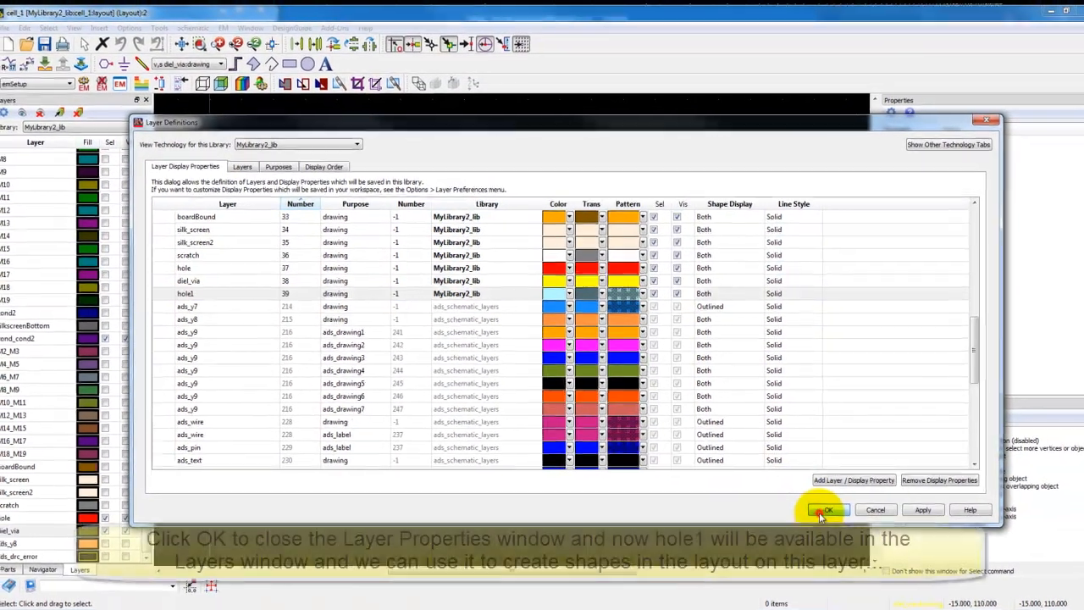
pyautogui.click(826, 509)
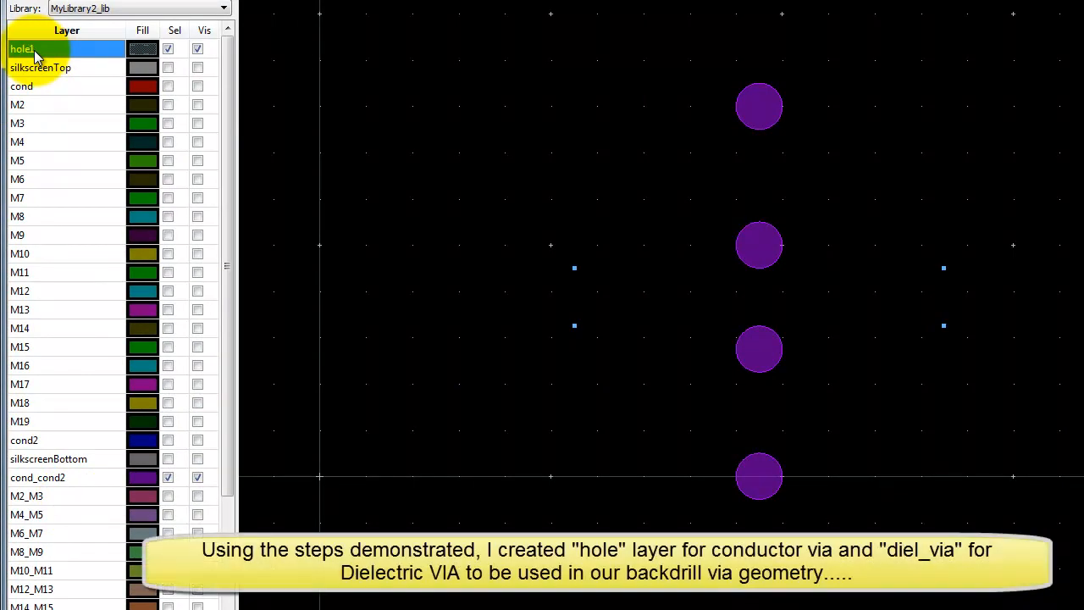
pyautogui.moveTo(302, 87)
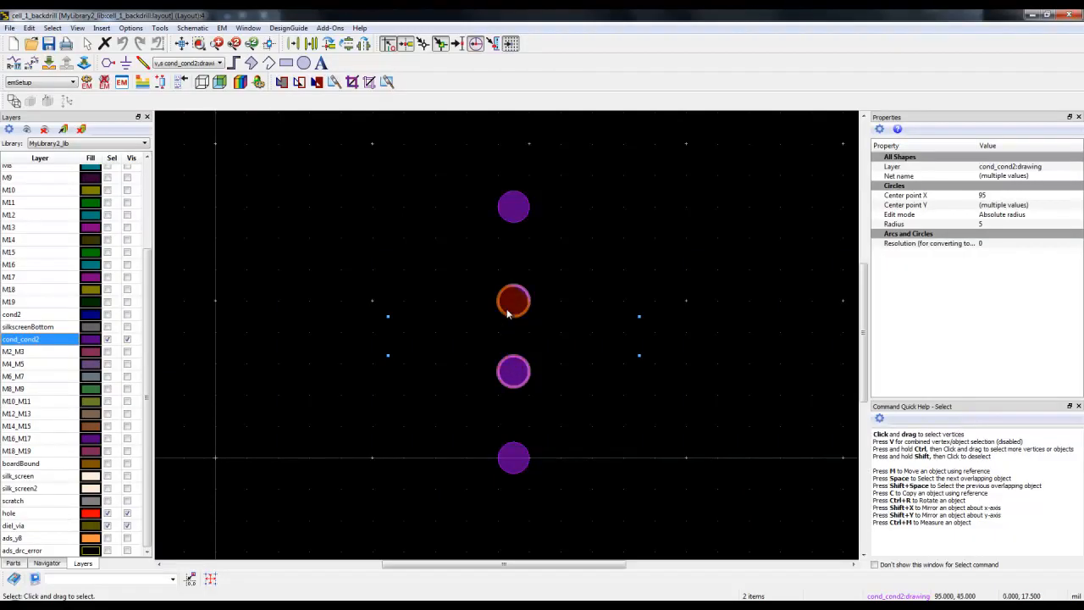
# Step: Change the two selected signal vias' layer to hole:drawing in Properties
pyautogui.click(1025, 166)
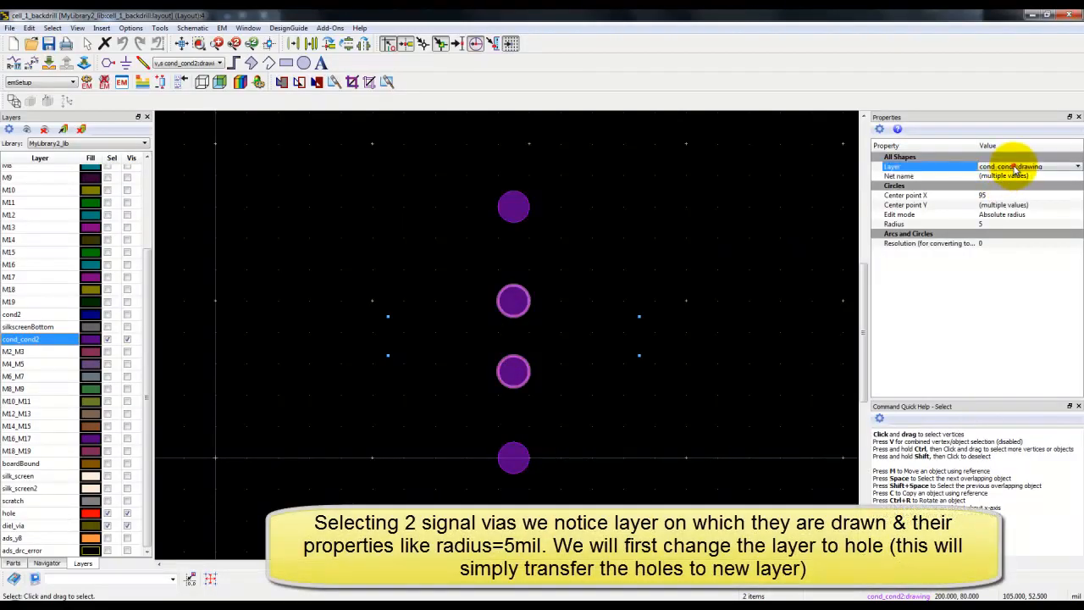
pyautogui.click(1077, 166)
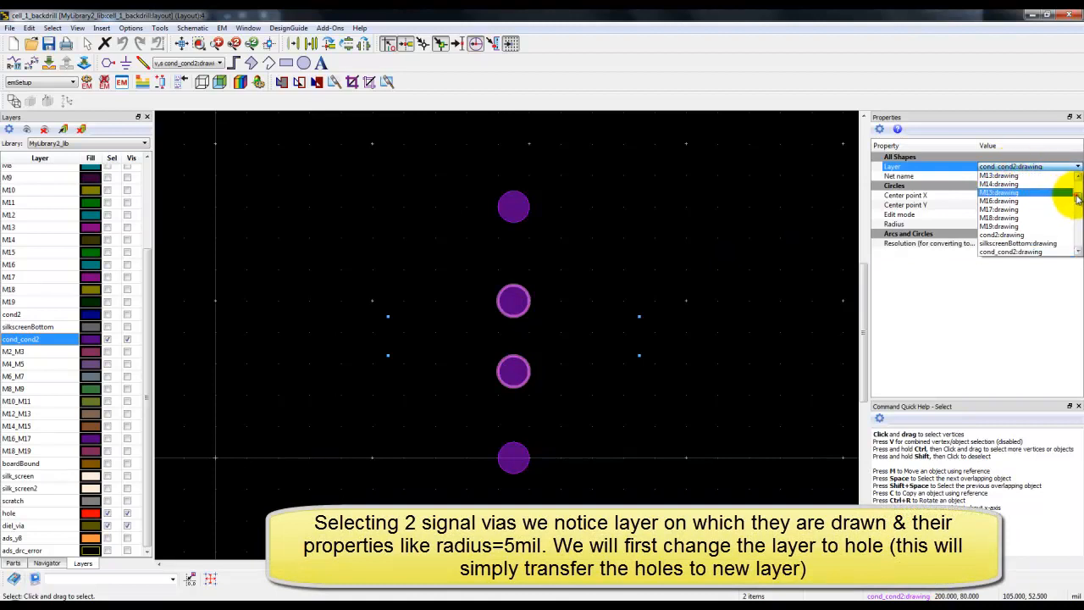
pyautogui.scroll(-3)
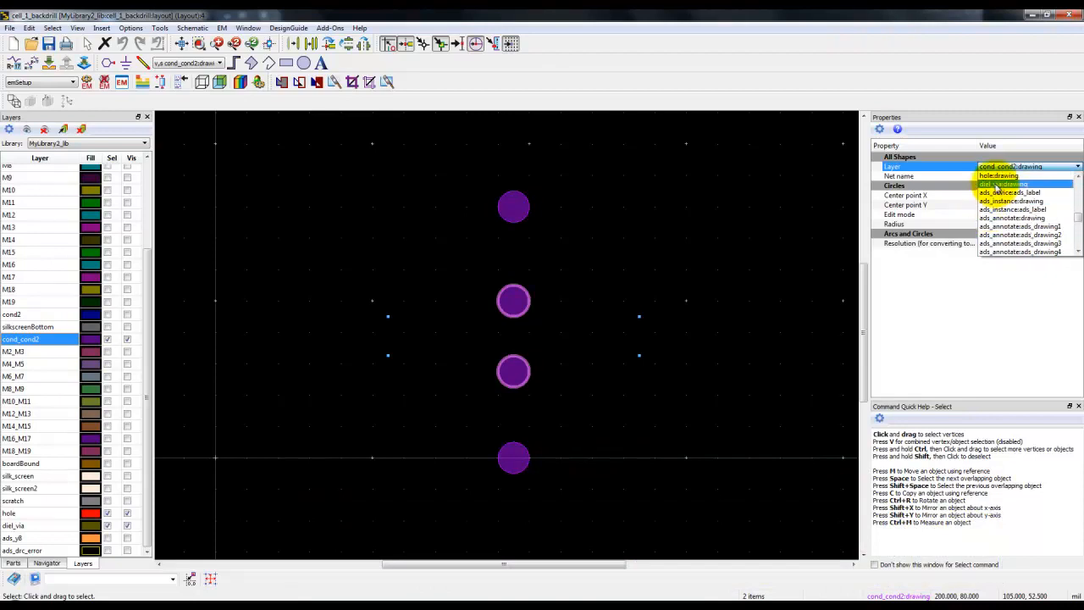
pyautogui.click(1000, 175)
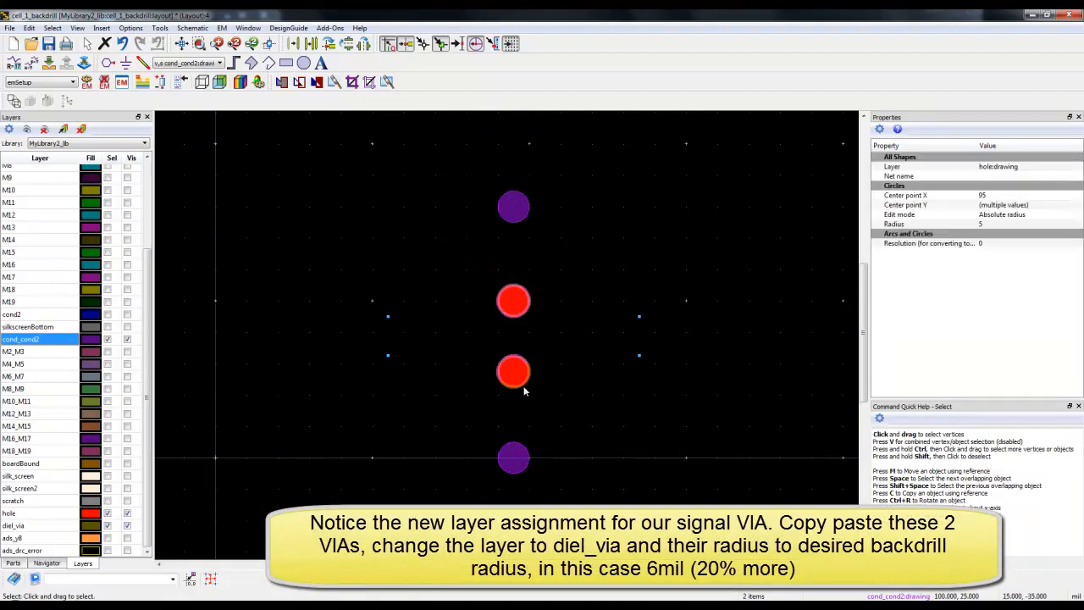
# Step: Paste copies of the two signal vias and set them to diel_via:drawing with radius 6
pyautogui.rightClick(524, 390)
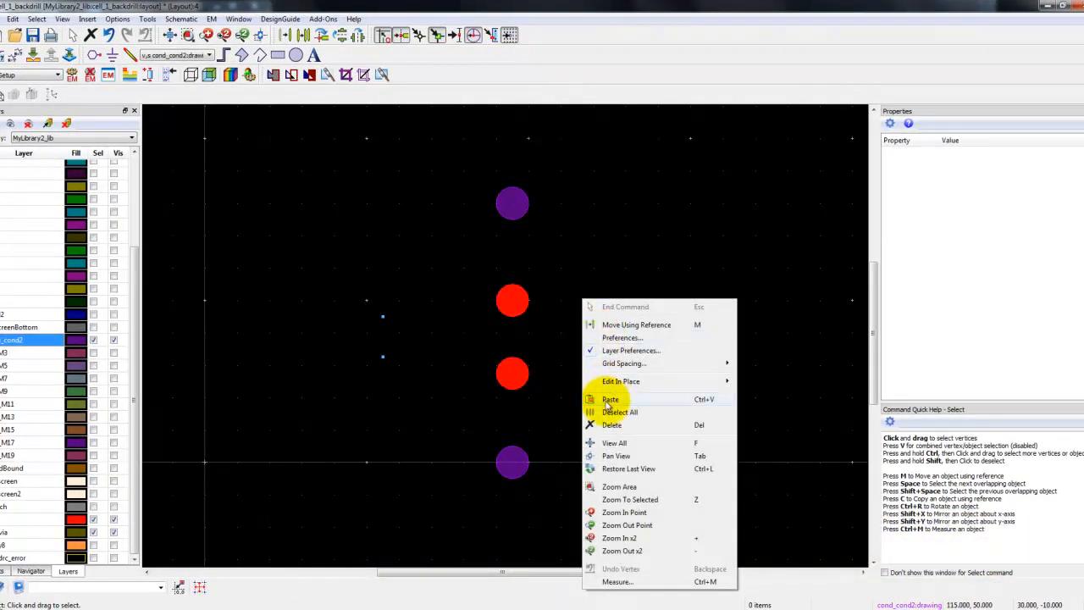
pyautogui.click(610, 399)
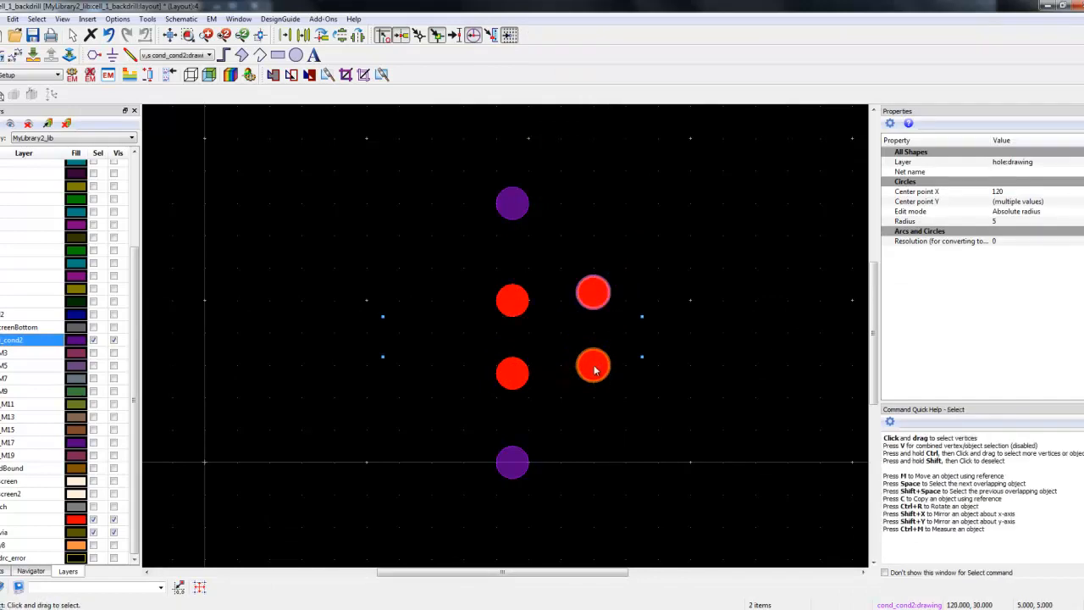
pyautogui.click(1050, 162)
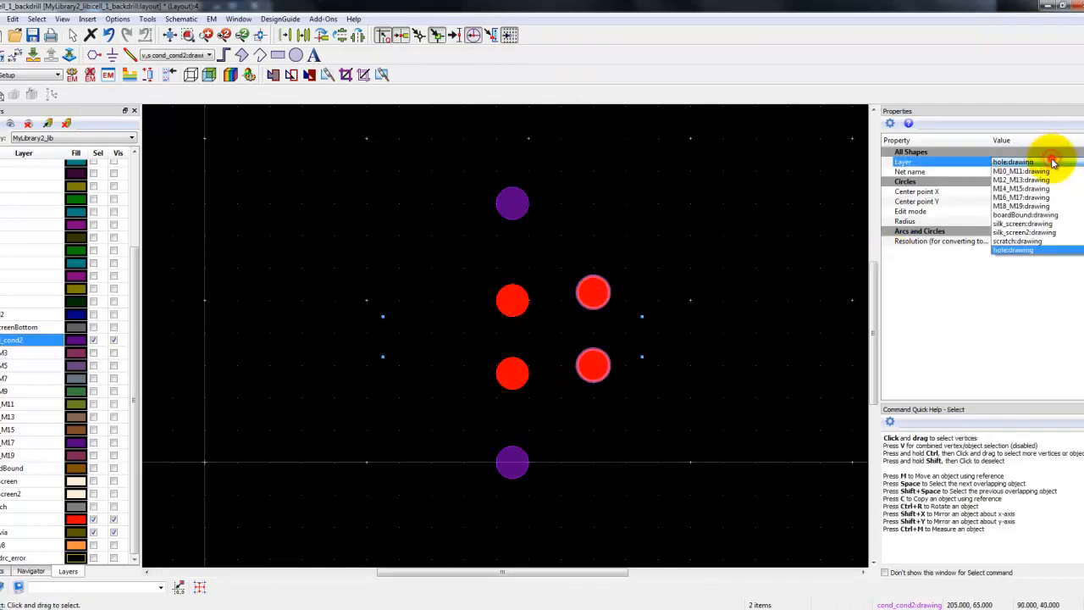
pyautogui.scroll(-3)
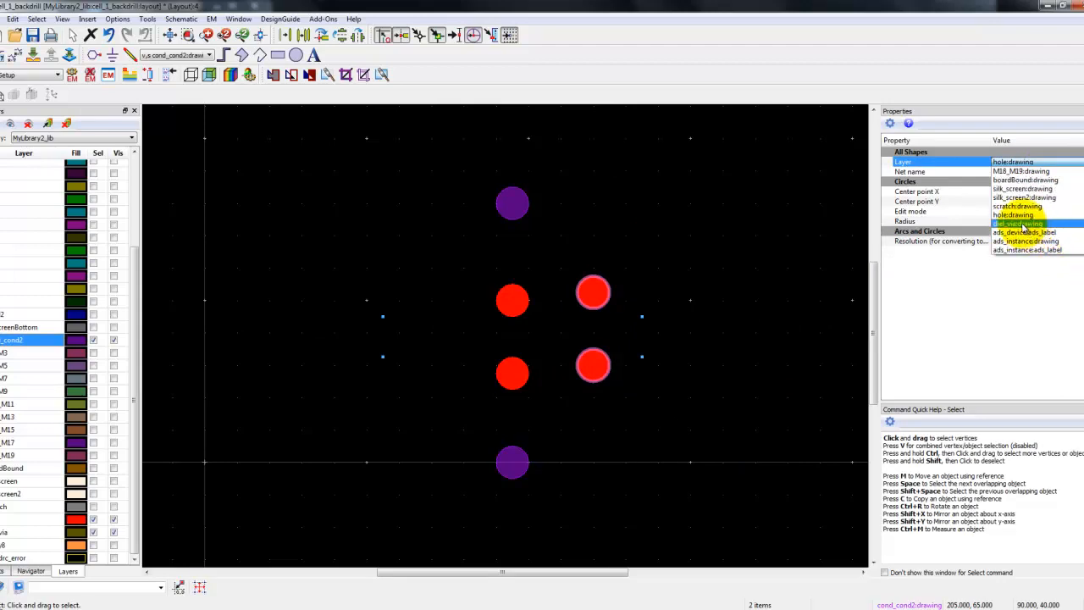
pyautogui.click(1017, 215)
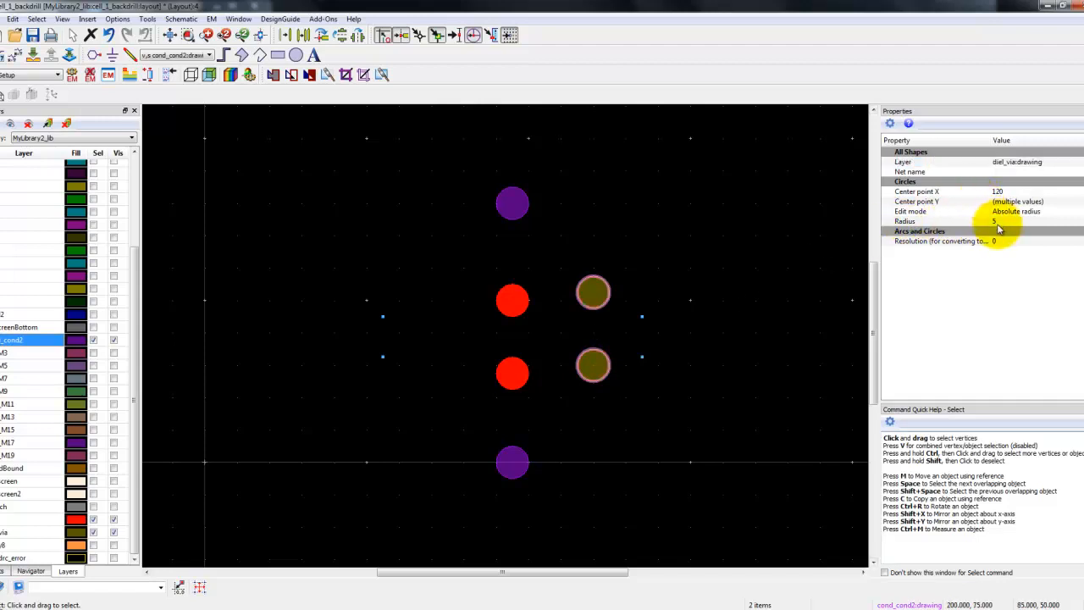
pyautogui.click(1025, 221)
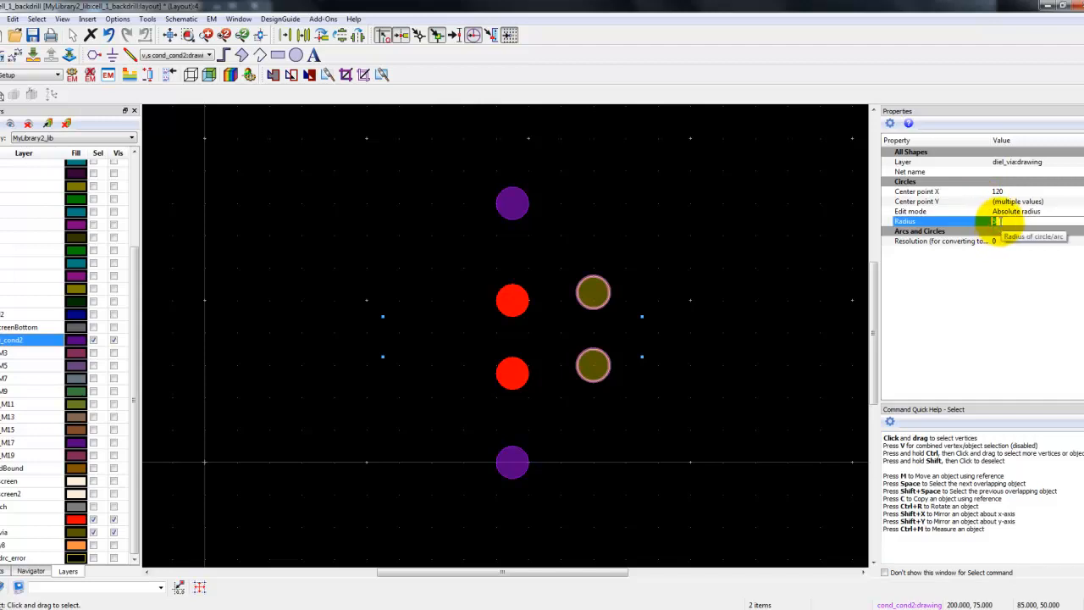
pyautogui.click(584, 311)
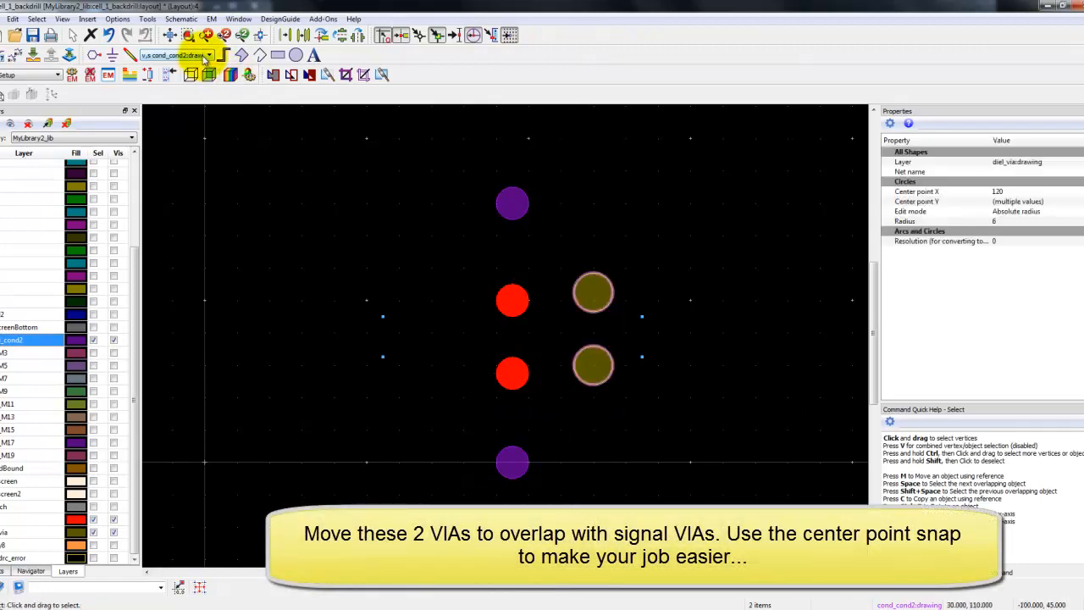
# Step: Enable centre-point snap and move the diel_via circles onto the signal via centres
pyautogui.click(286, 35)
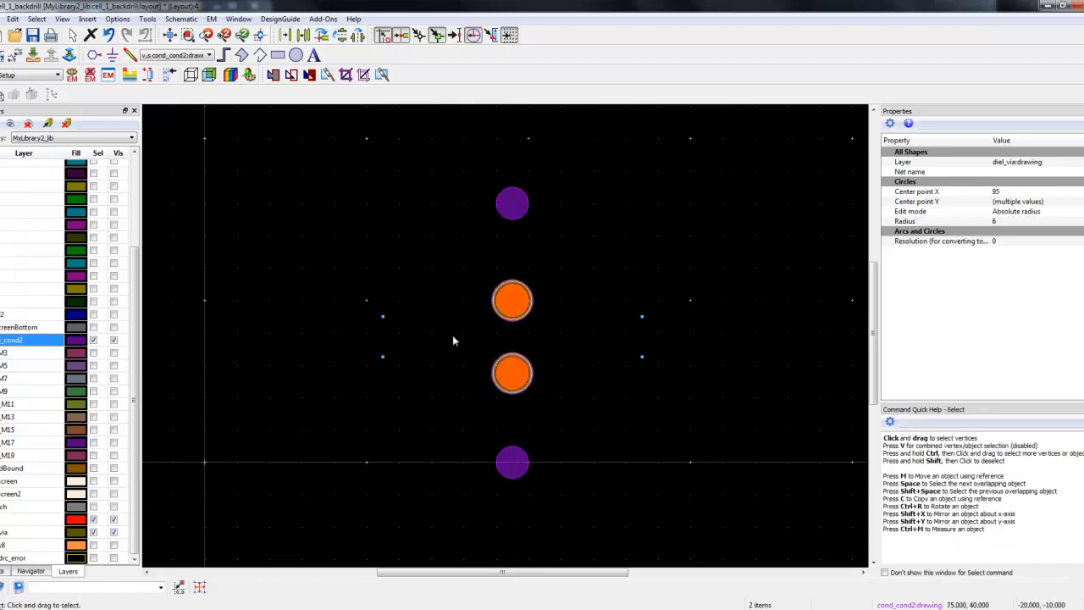
pyautogui.click(500, 406)
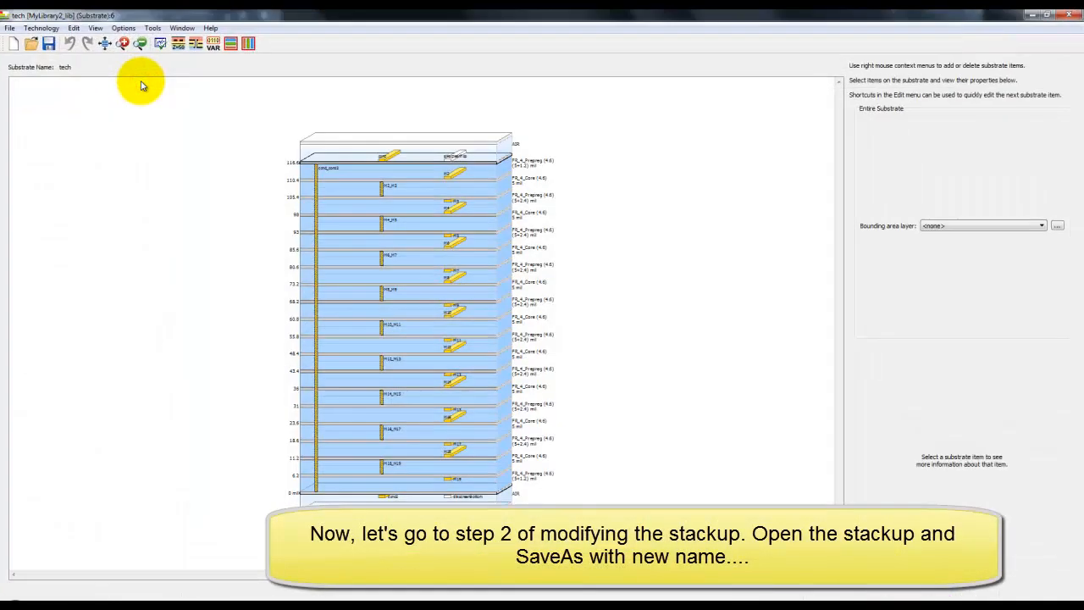
# Step: Use File > Save As in the substrate editor to store the stackup as tech_backdrill
pyautogui.click(9, 27)
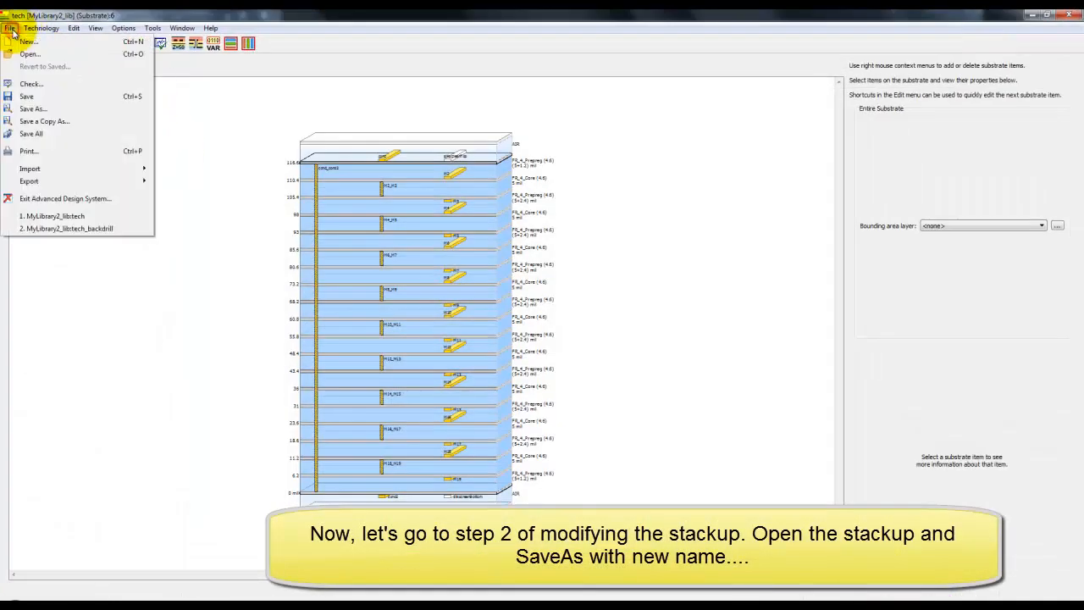
pyautogui.click(33, 109)
pyautogui.write('tech_backdrill')
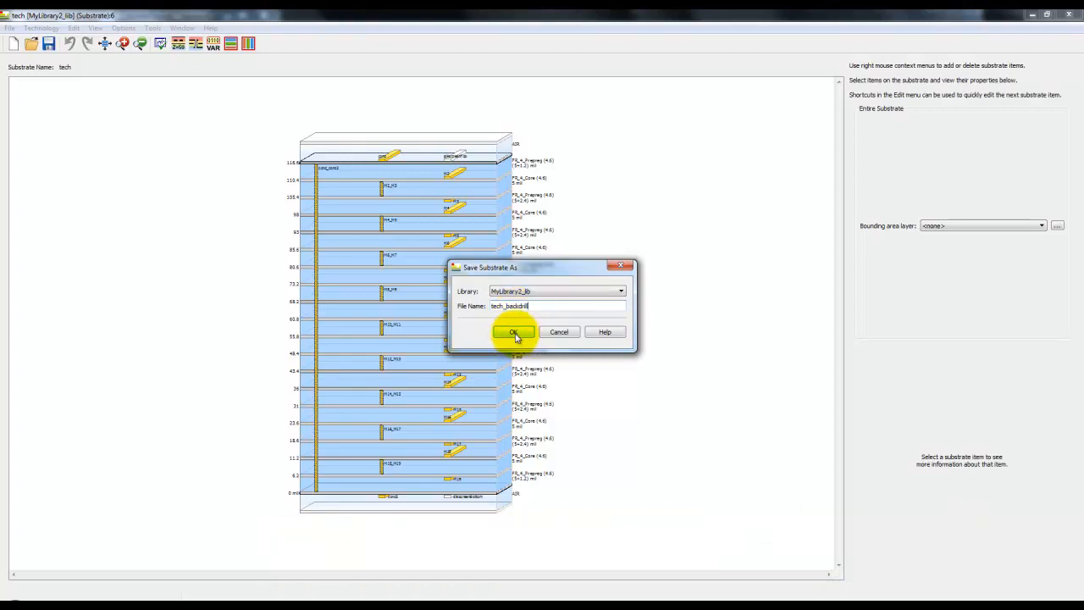
pyautogui.click(514, 331)
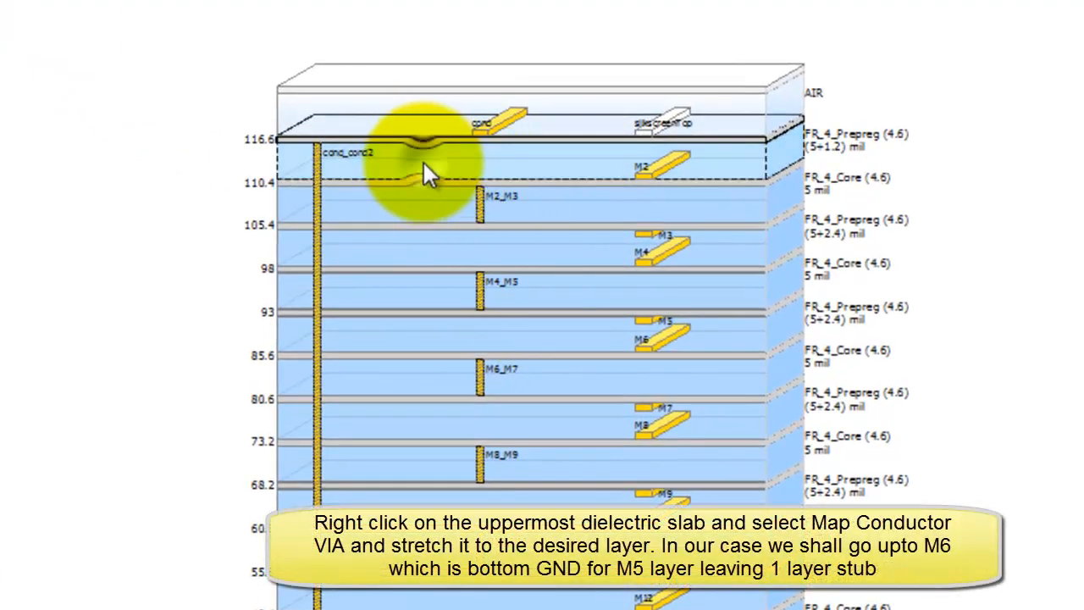
# Step: Map the hole via as Copper, running from the stackup top down to M6
pyautogui.rightClick(424, 152)
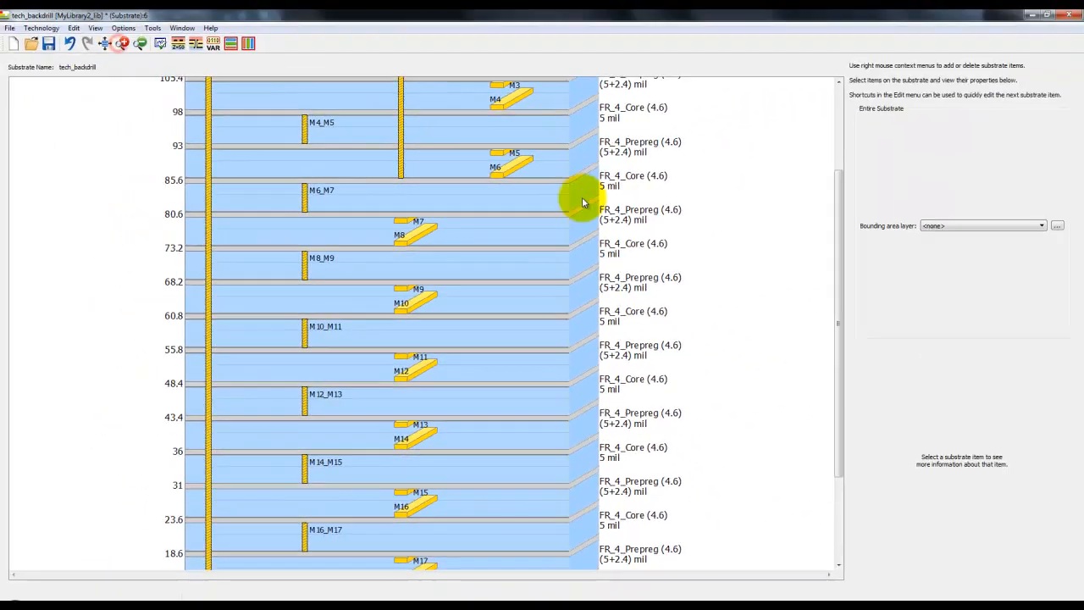
pyautogui.scroll(3)
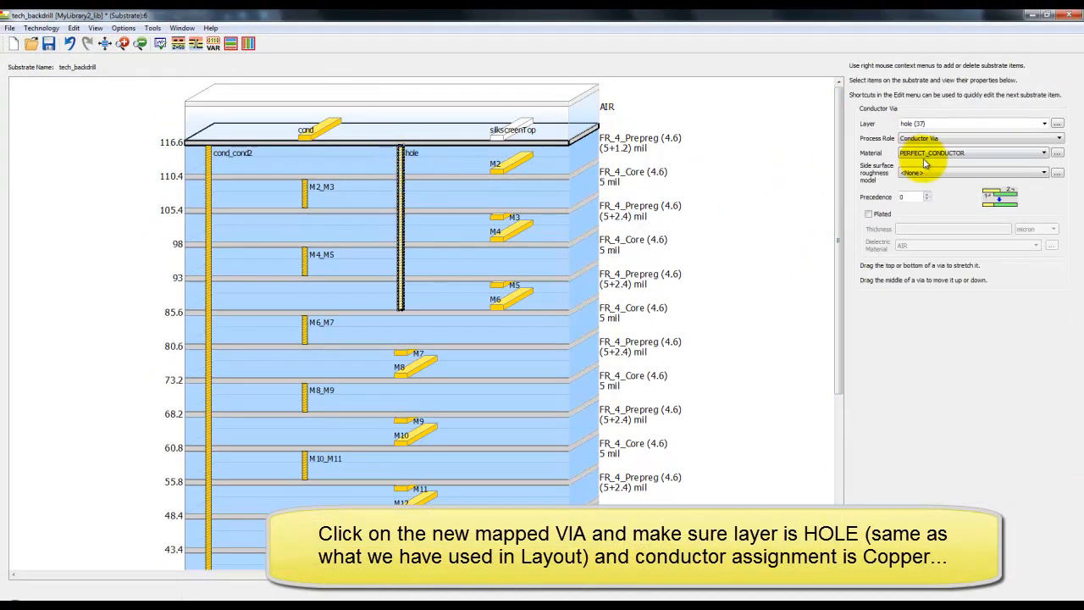
pyautogui.click(1045, 153)
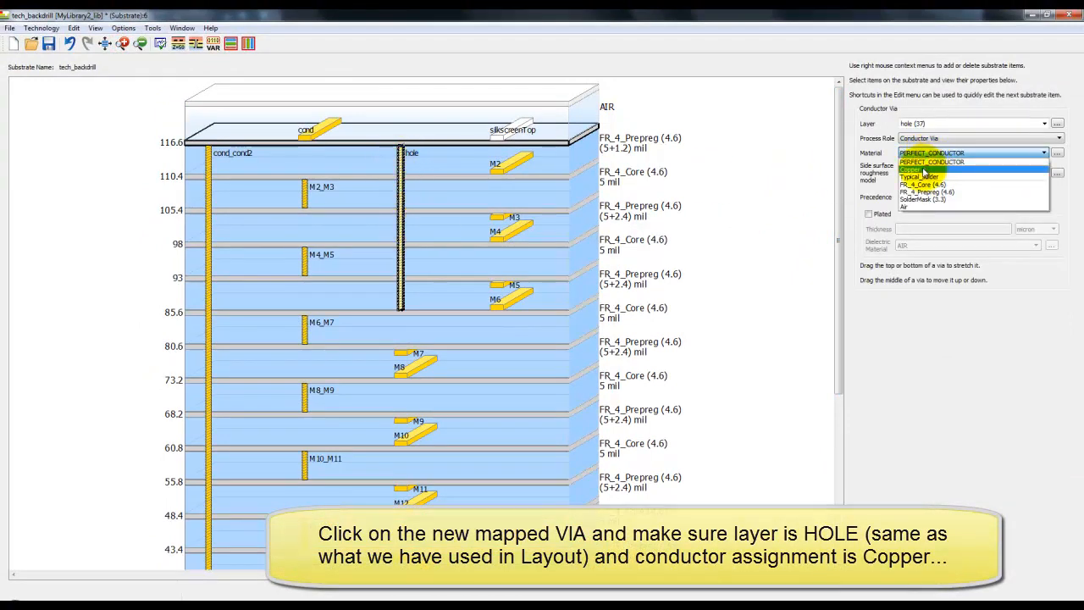
pyautogui.click(910, 168)
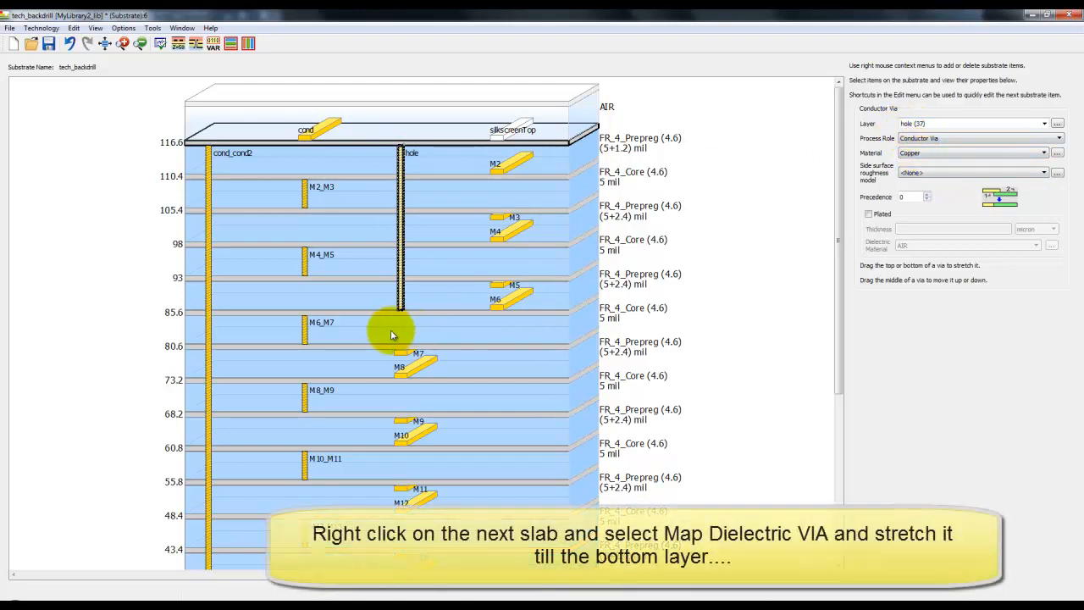
pyautogui.moveTo(499, 289)
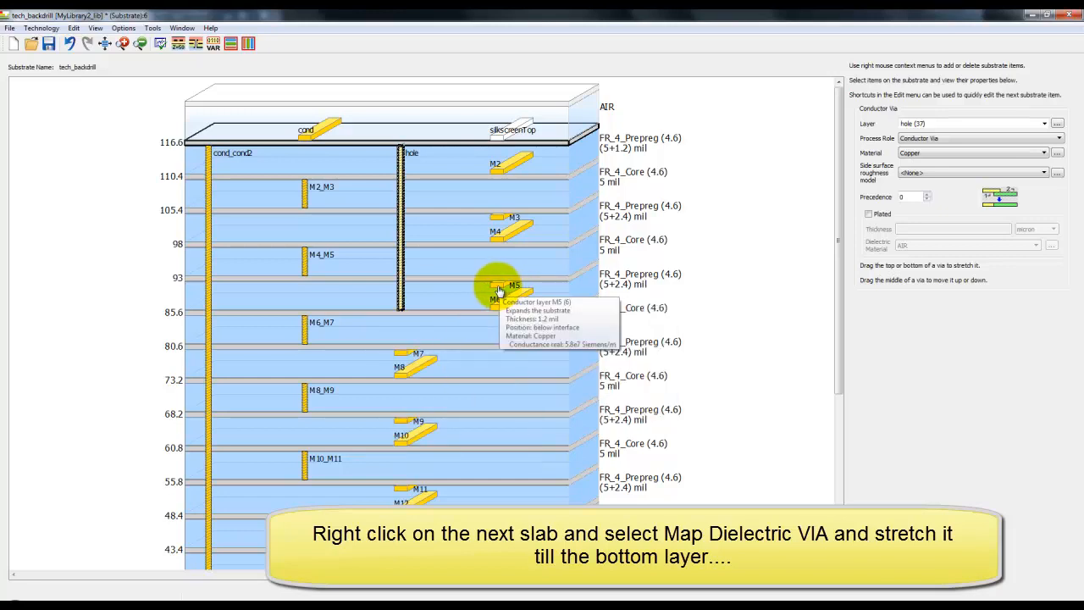
pyautogui.moveTo(402, 336)
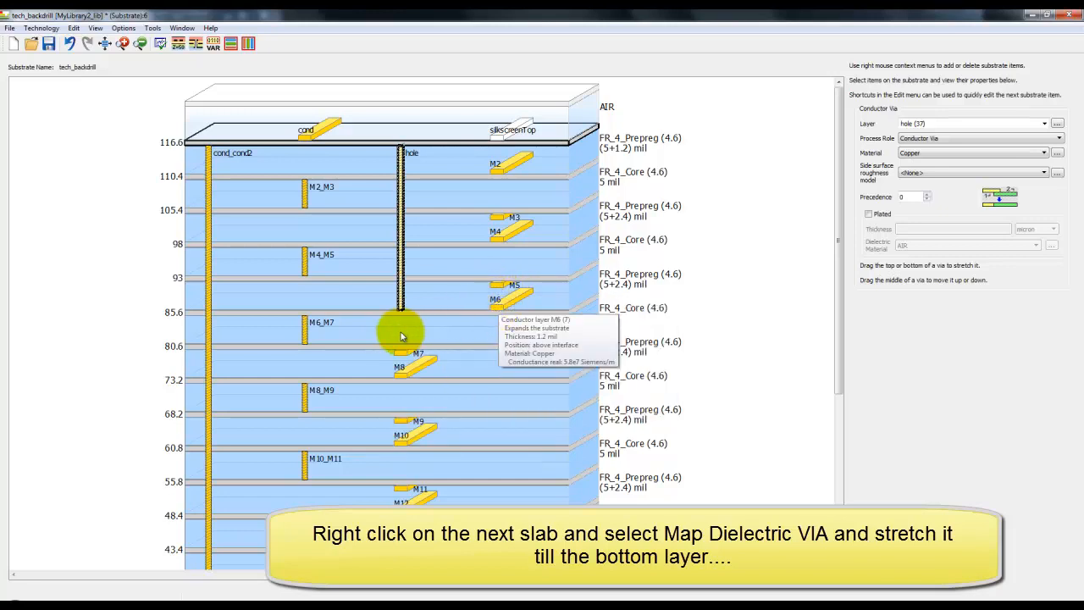
# Step: Map an Air dielectric via on the slab below the hole via
pyautogui.rightClick(403, 339)
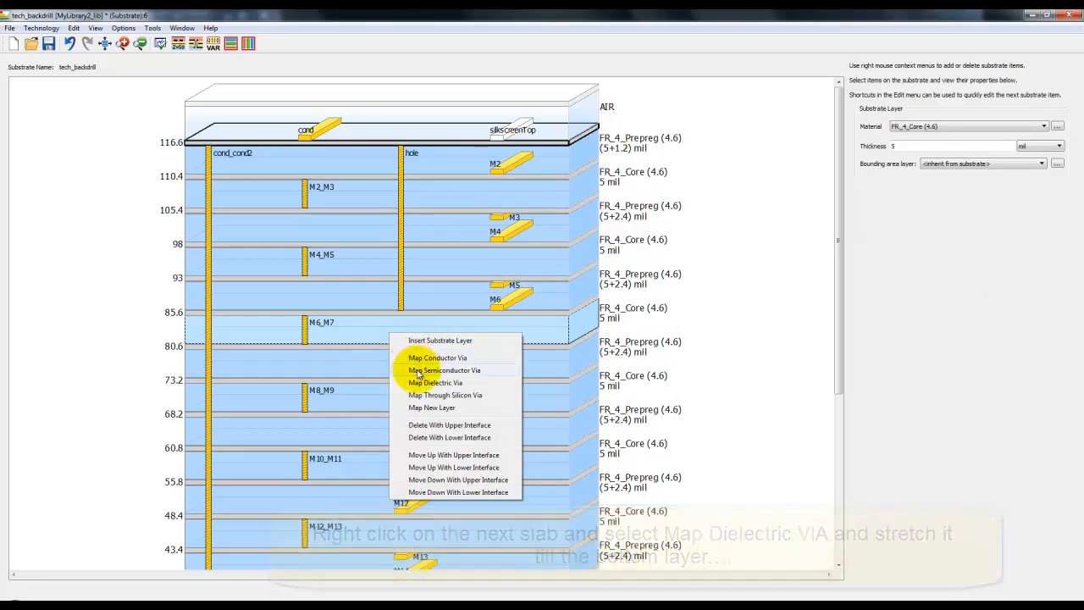
pyautogui.click(436, 382)
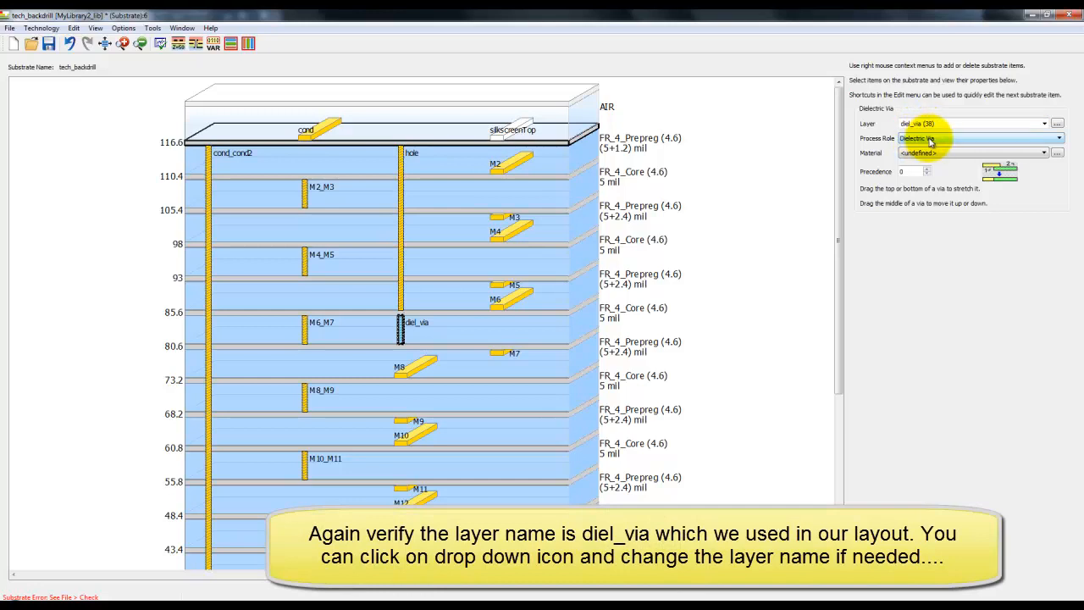
pyautogui.click(1044, 153)
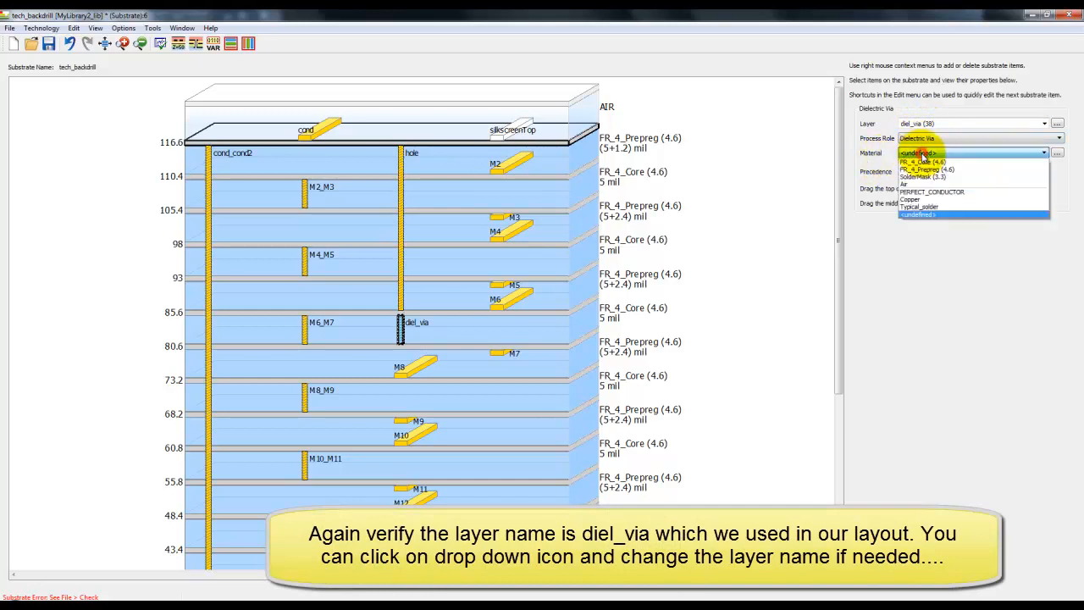
pyautogui.click(910, 183)
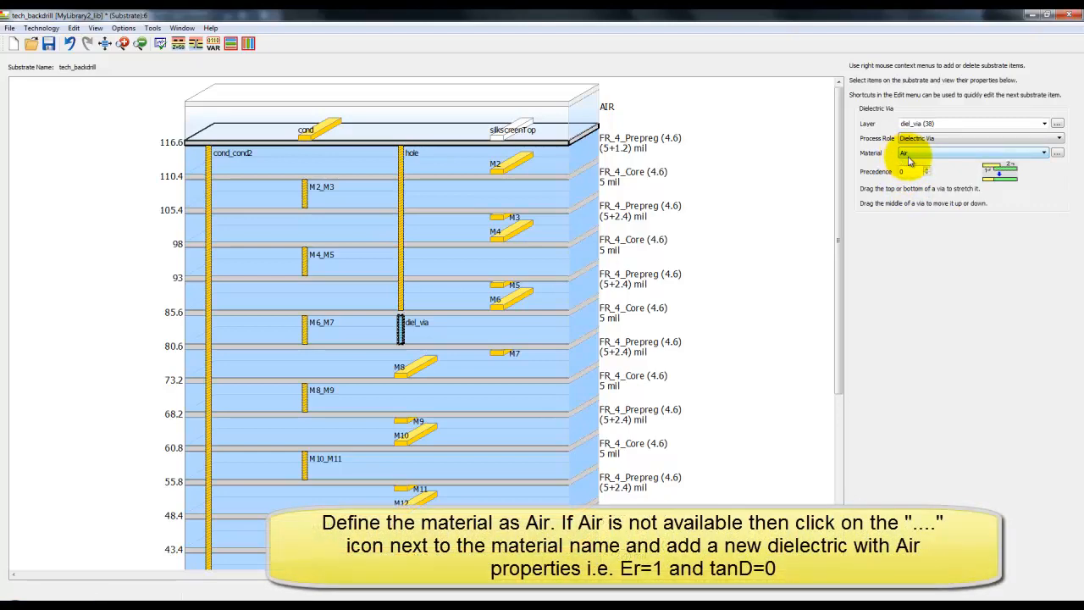
pyautogui.moveTo(1039, 154)
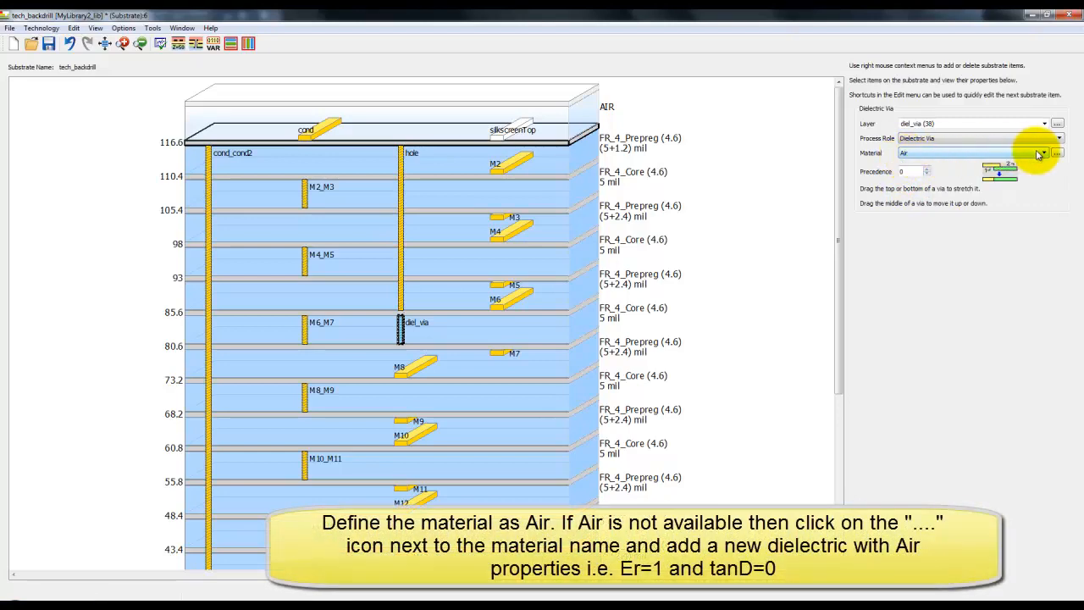
# Step: Check Air's properties in Material Definitions, then close them
pyautogui.click(1057, 152)
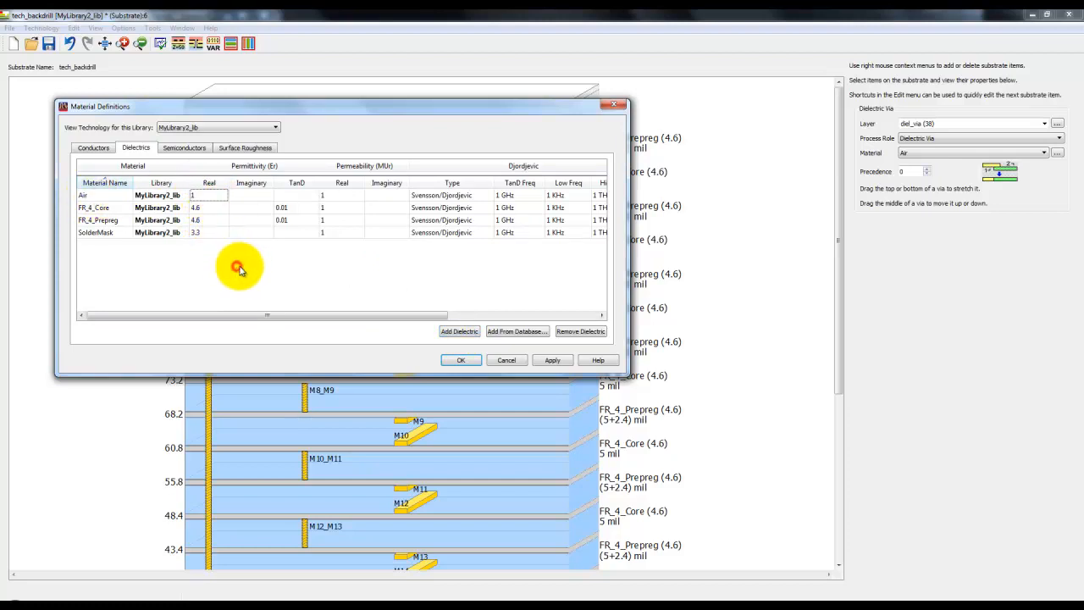
pyautogui.click(461, 360)
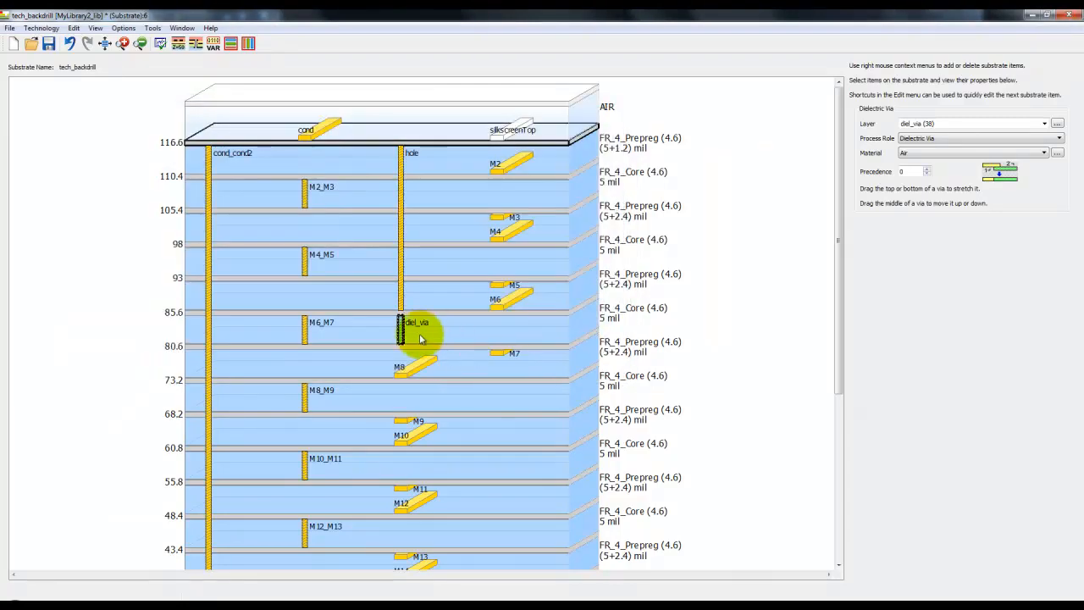
pyautogui.scroll(-3)
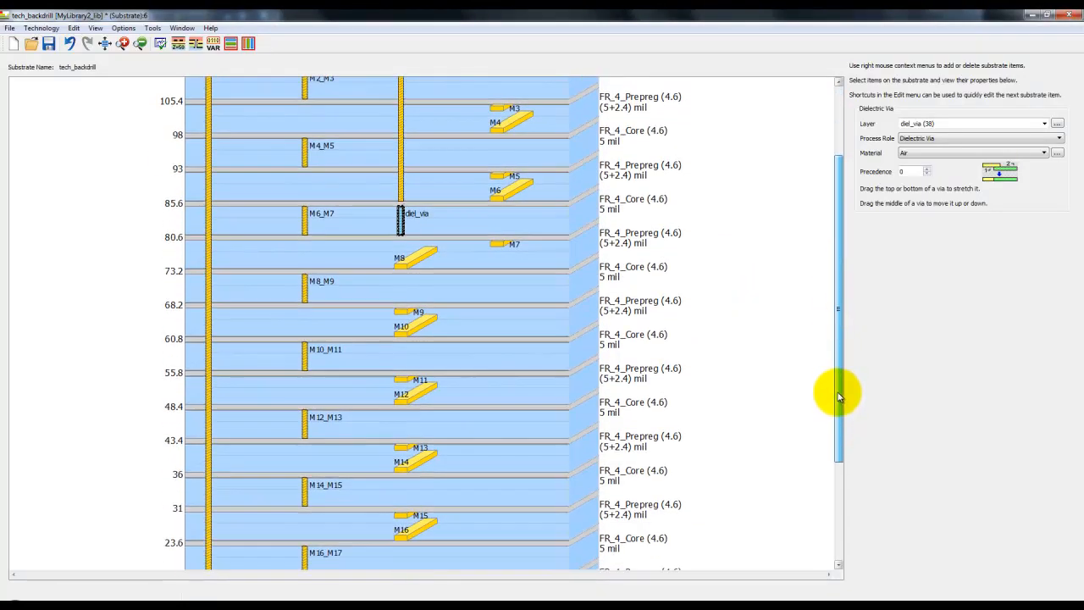
pyautogui.scroll(-3)
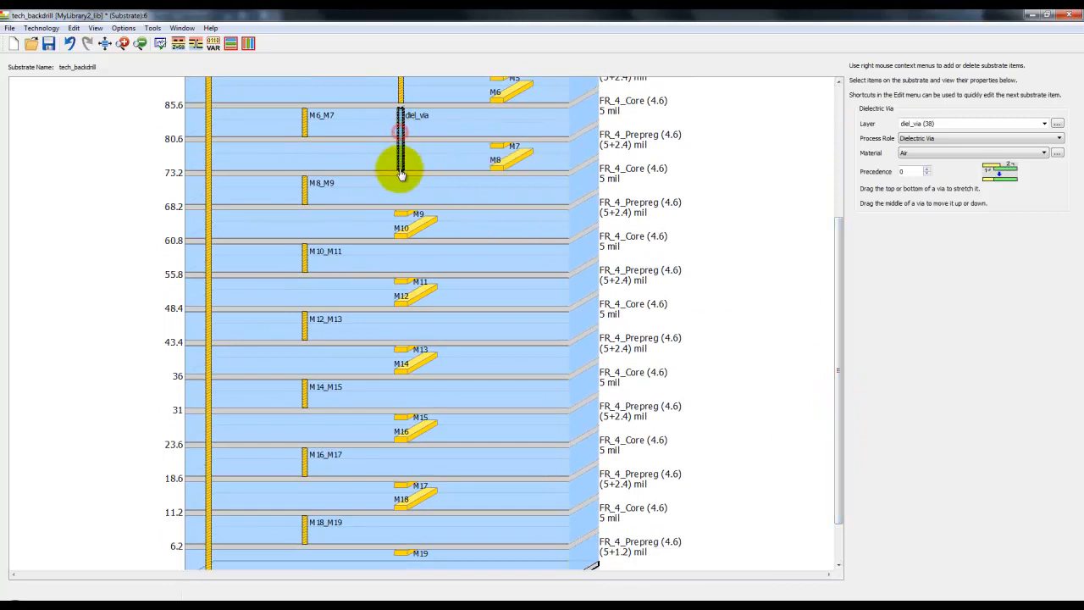
# Step: Stretch the Air diel_via to the bottom layer and save tech_backdrill changes
pyautogui.moveTo(401, 173); pyautogui.dragTo(401, 534)
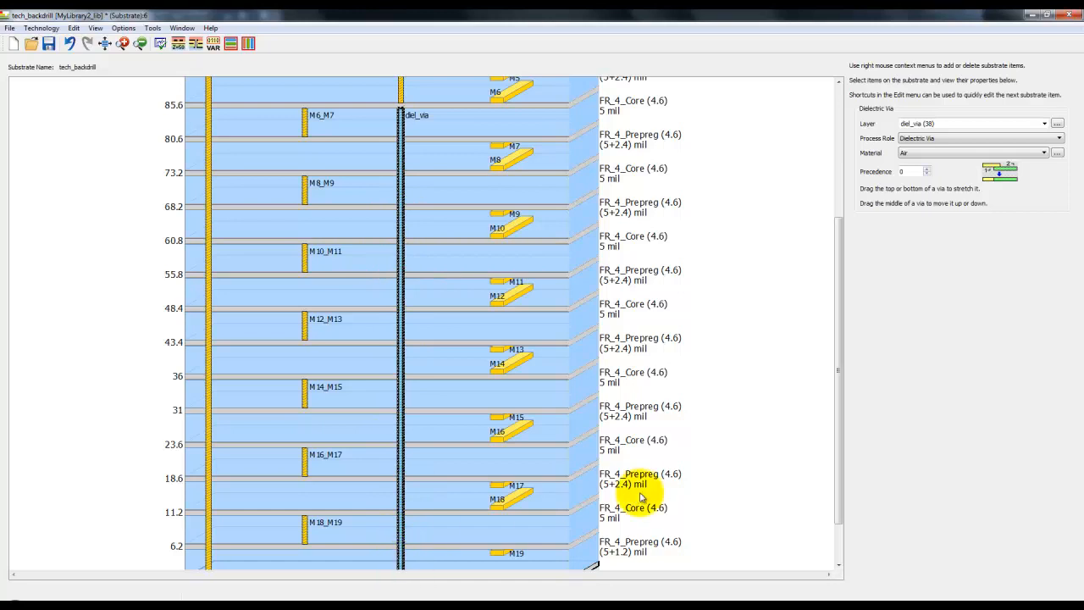
pyautogui.scroll(-3)
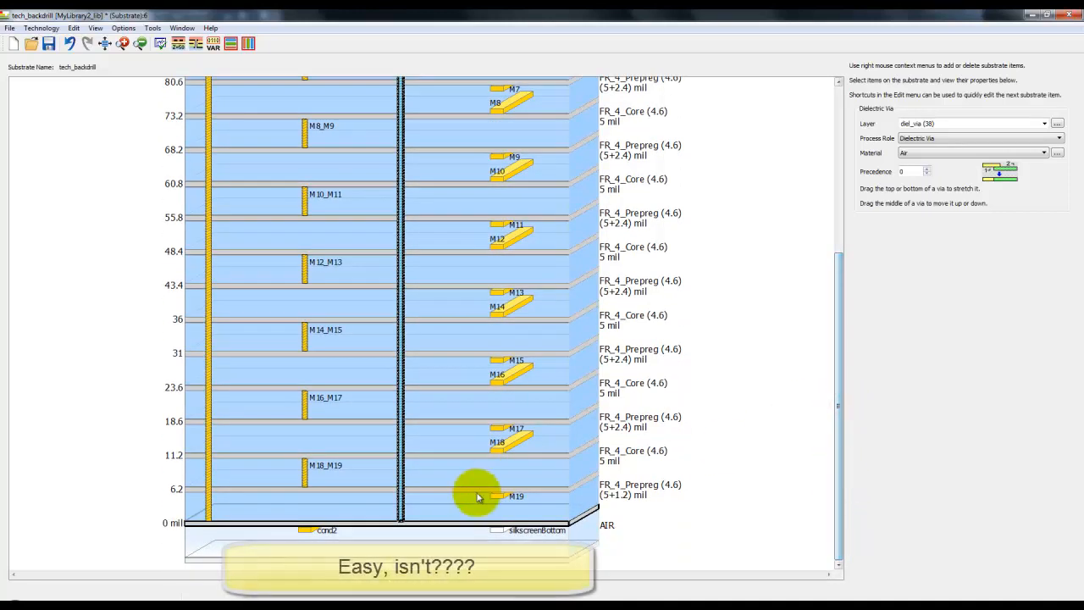
pyautogui.moveTo(350, 373)
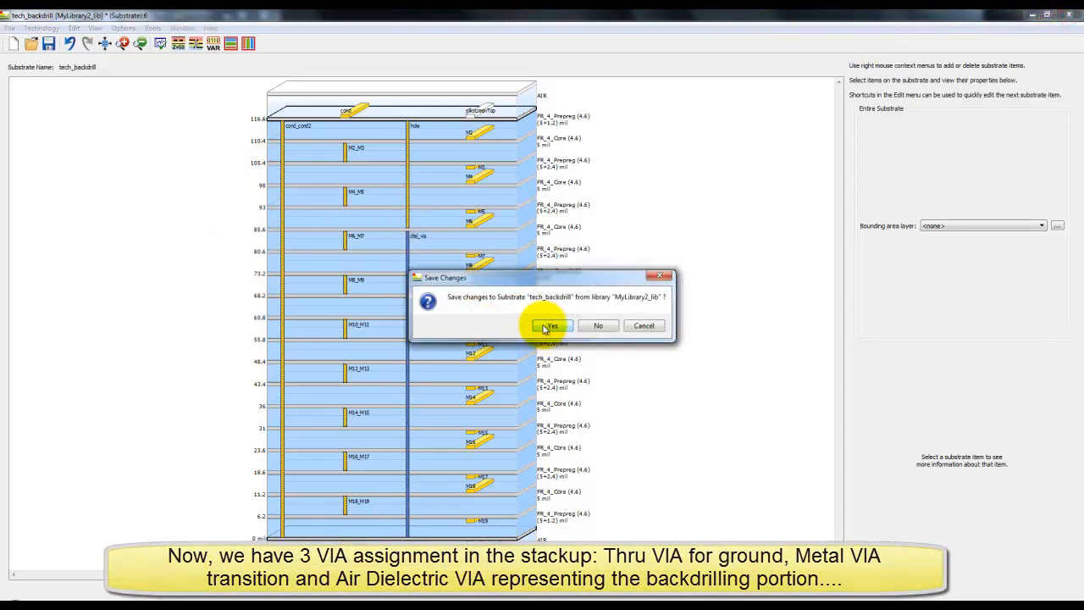
pyautogui.click(549, 325)
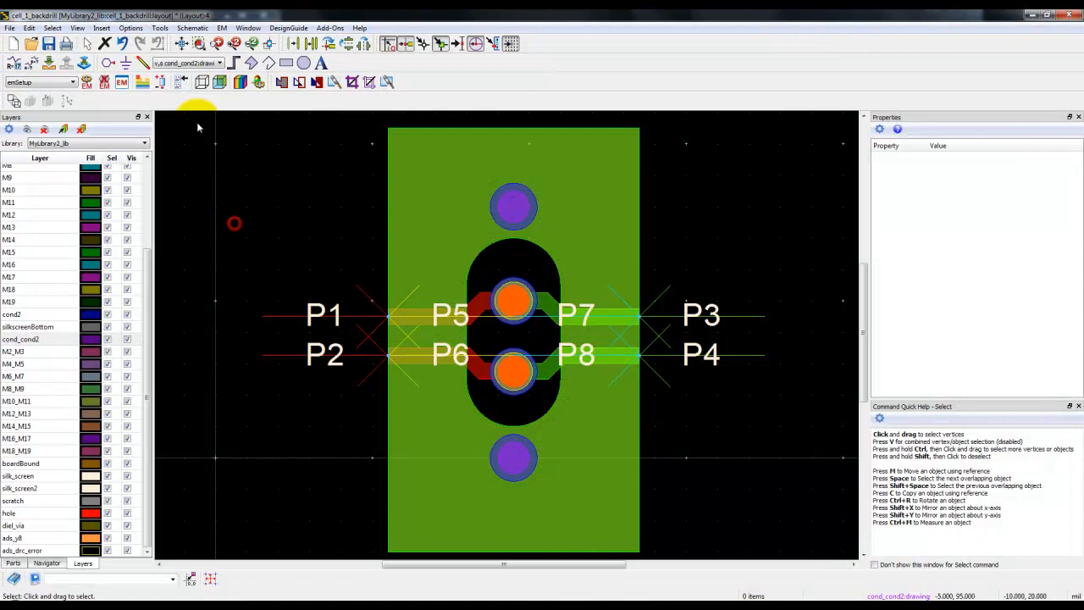
pyautogui.moveTo(201, 83)
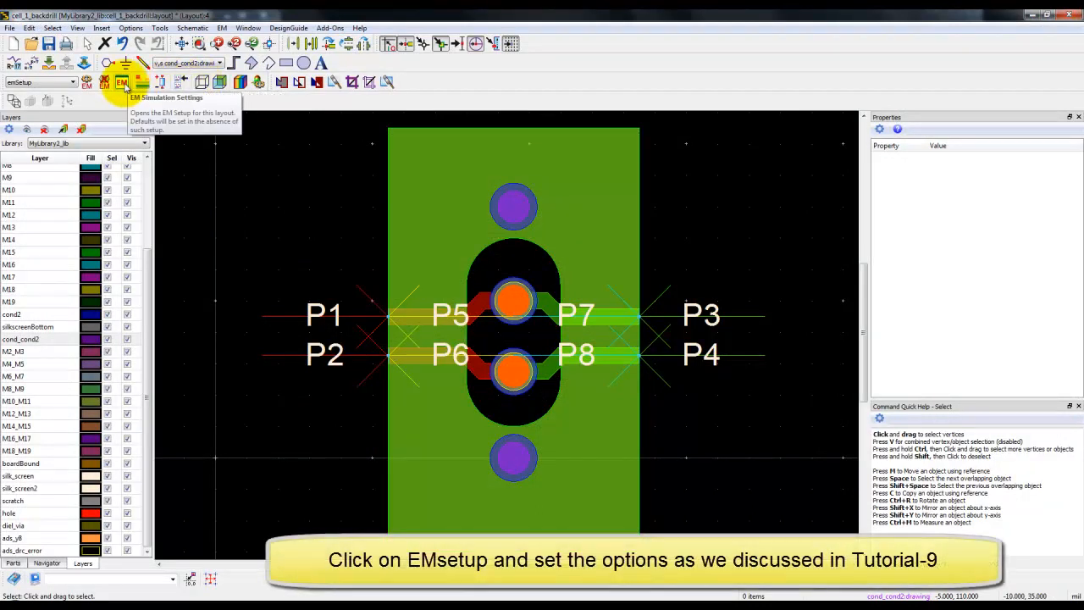
# Step: Create an FEM EM setup view with MyLibrary2_lib:tech_backdrill as its substrate
pyautogui.click(121, 81)
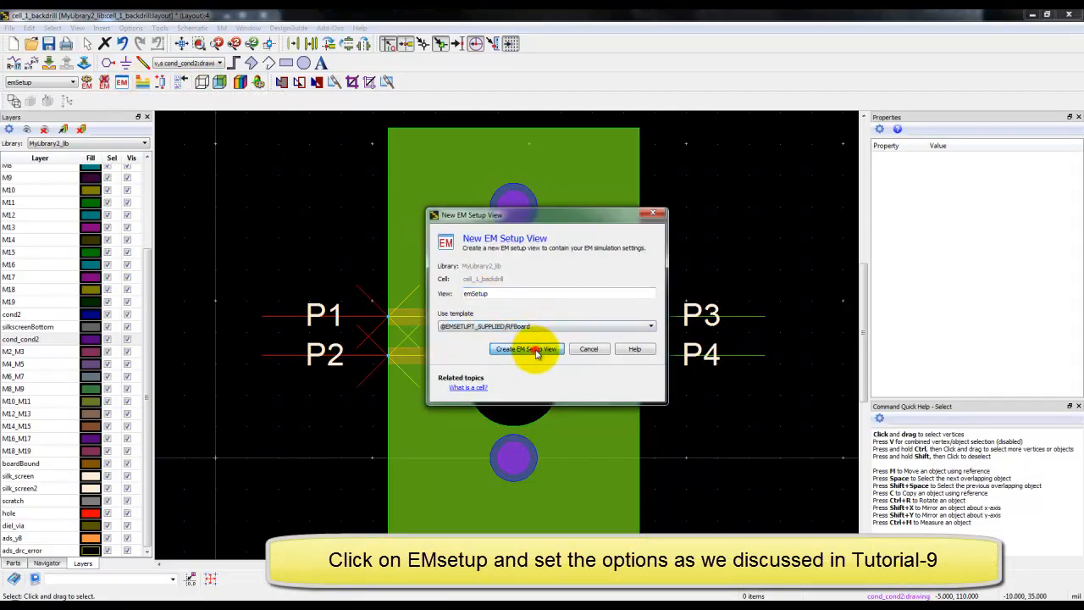
pyautogui.click(526, 349)
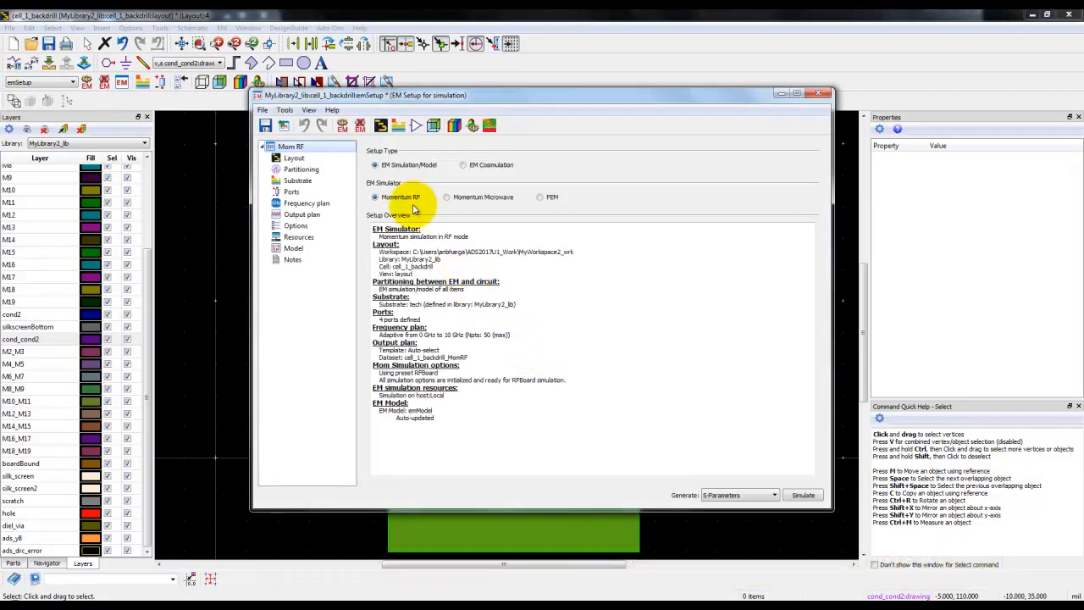
pyautogui.click(539, 196)
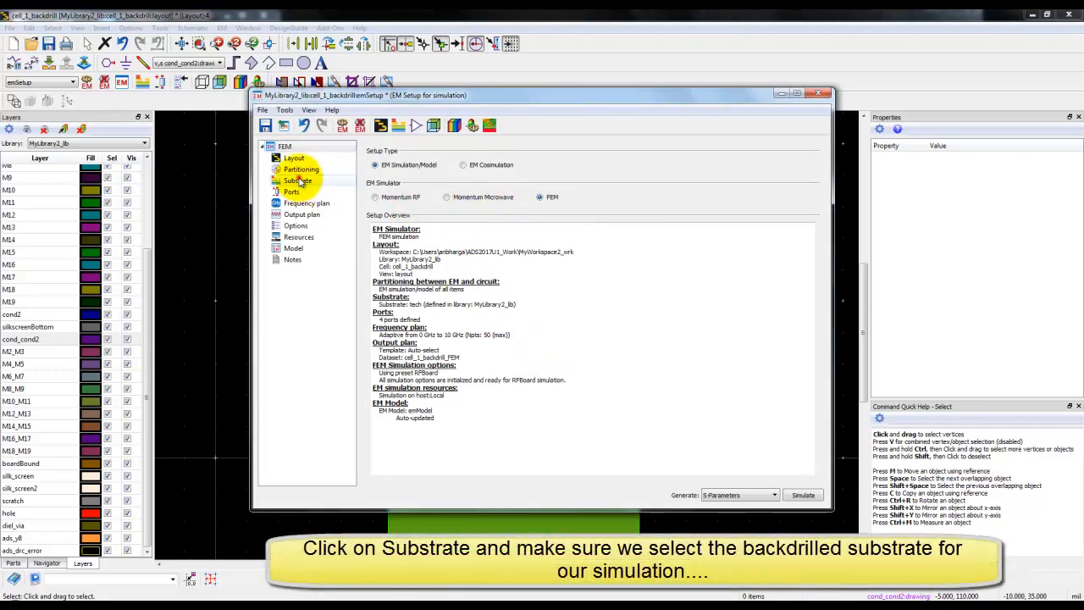
pyautogui.click(297, 180)
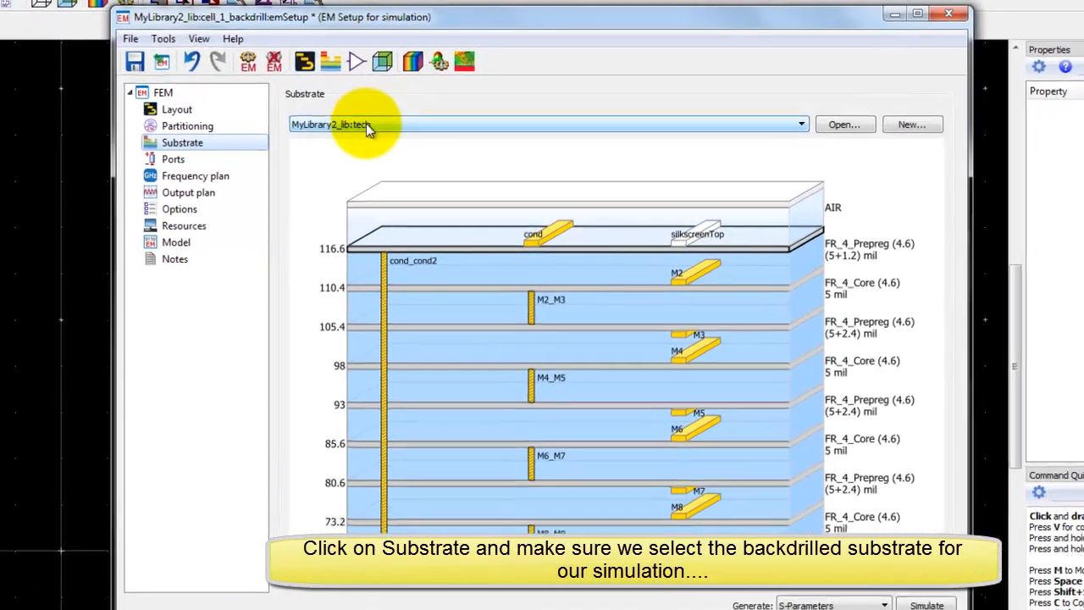
pyautogui.click(800, 124)
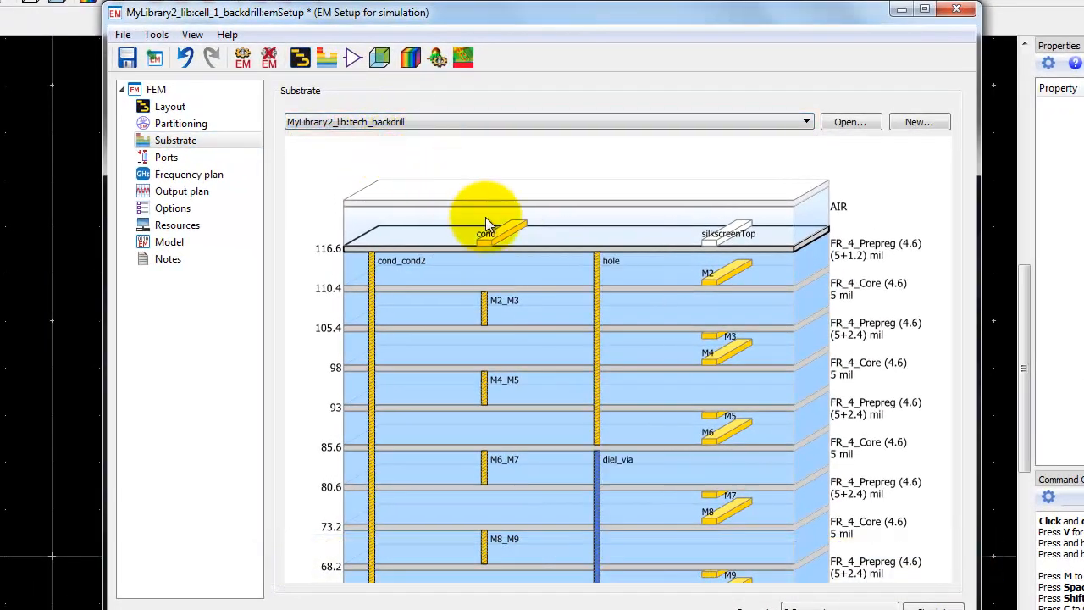
pyautogui.moveTo(598, 474)
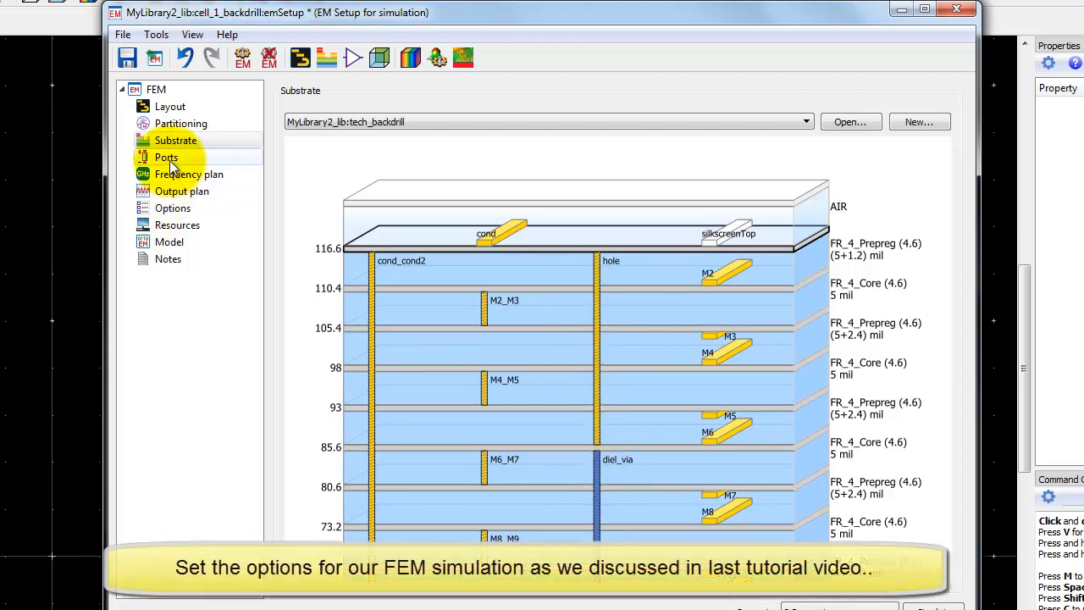
# Step: Review ports, set the sweep start to 0.1 and substrate vertical extension to 2 mm
pyautogui.click(166, 156)
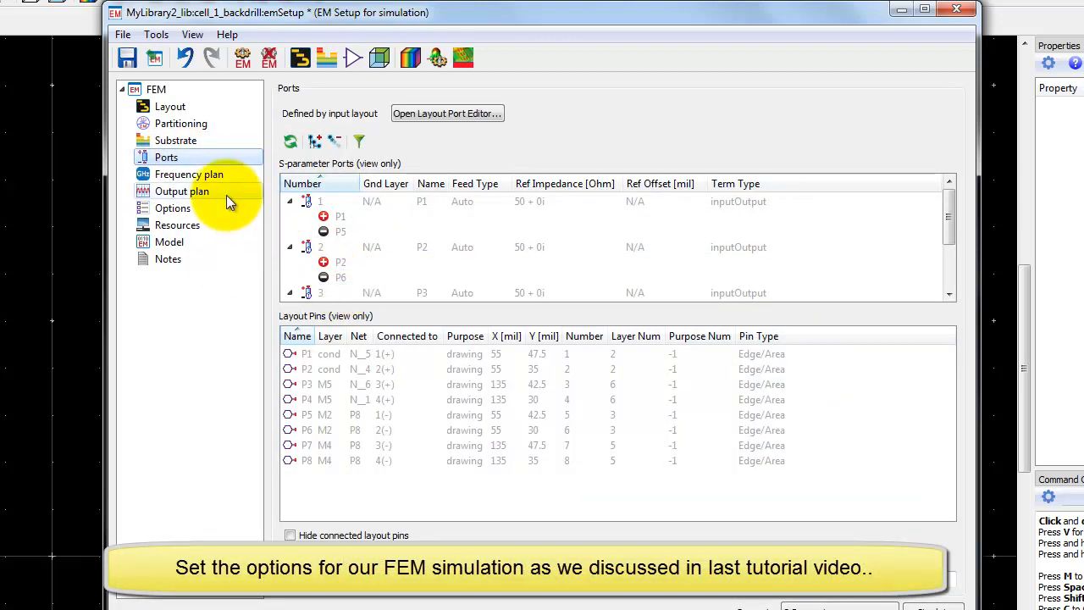
pyautogui.click(189, 174)
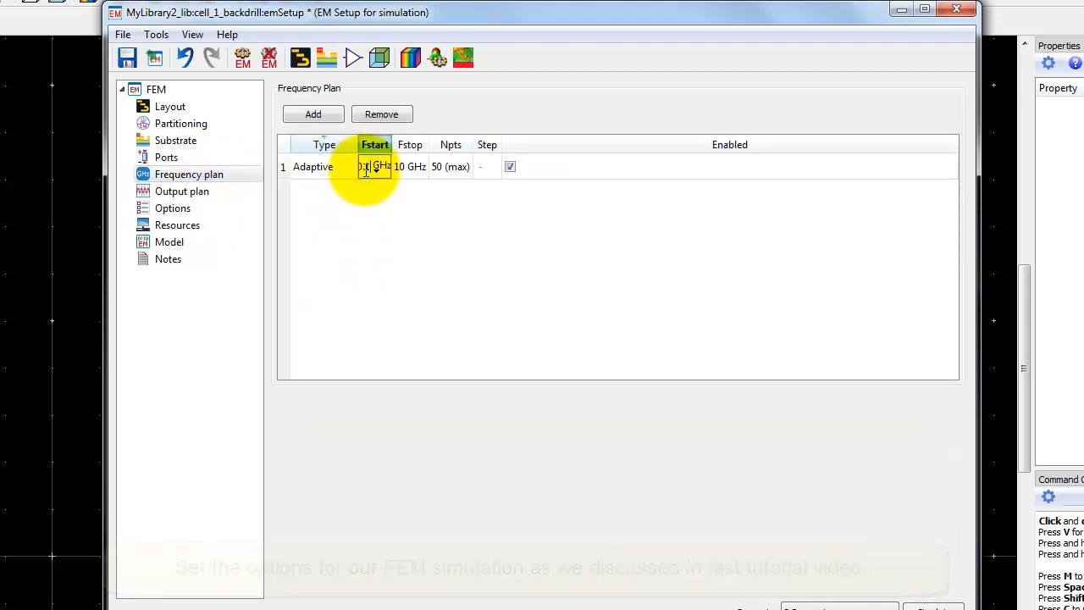
pyautogui.click(415, 167)
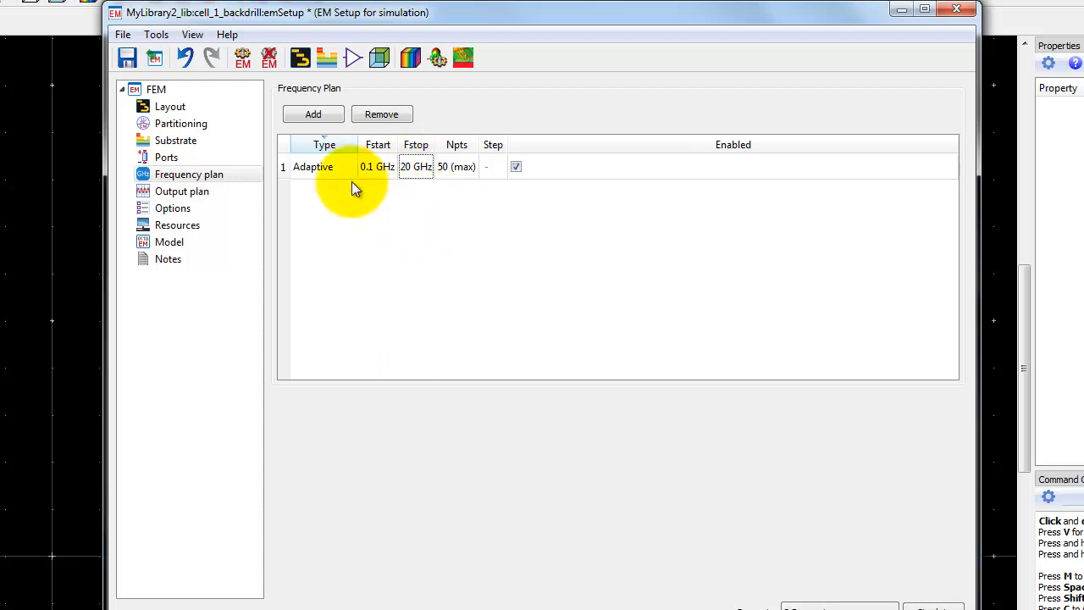
pyautogui.click(173, 207)
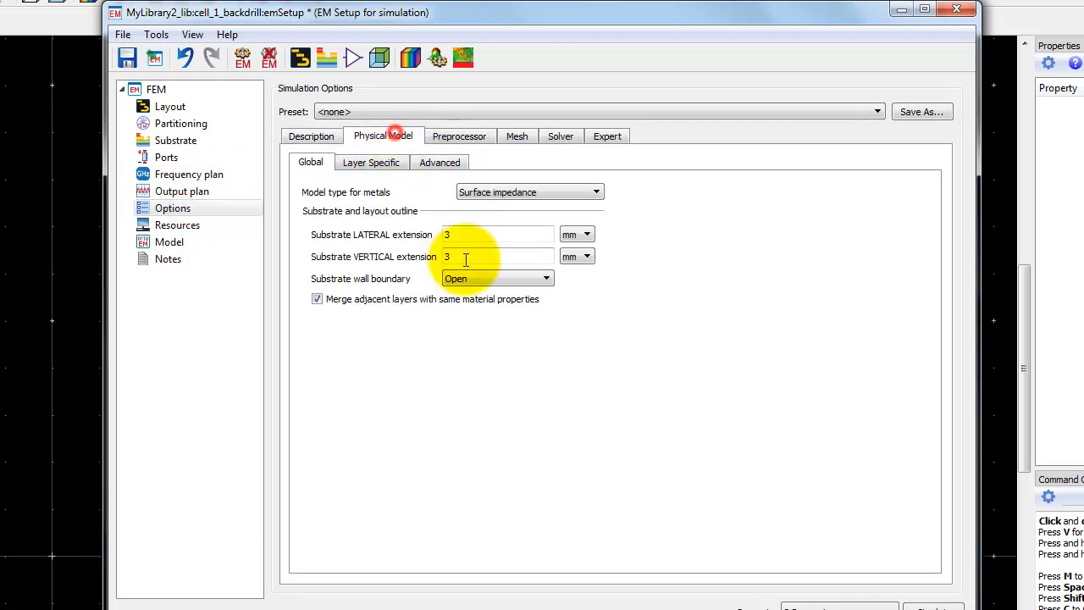
pyautogui.write('0.1')
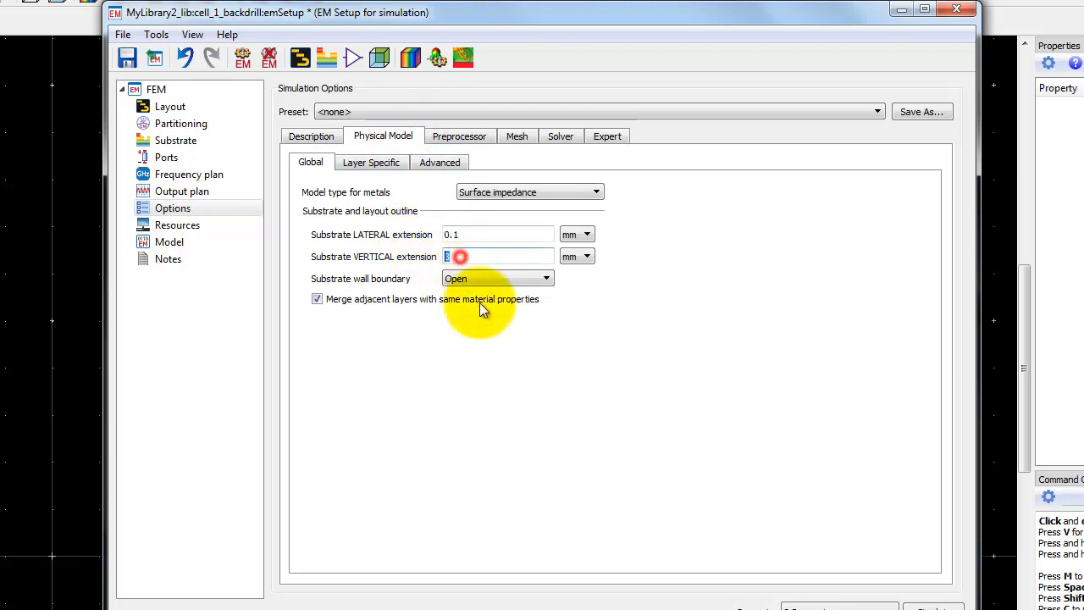
pyautogui.write('2')
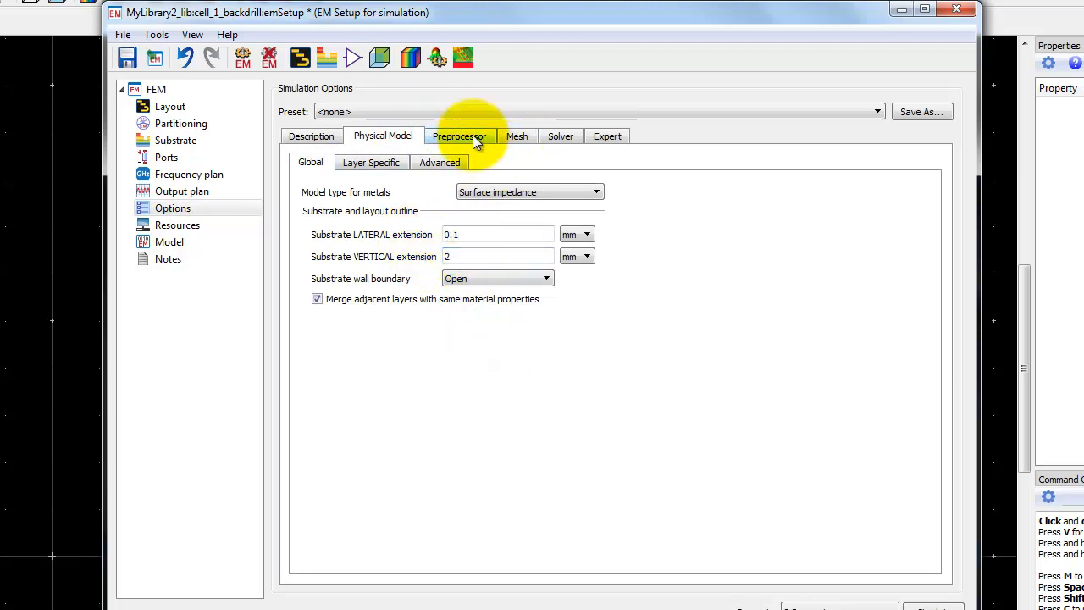
# Step: Review the mesh refinement settings and open the 3D EM preview
pyautogui.click(517, 136)
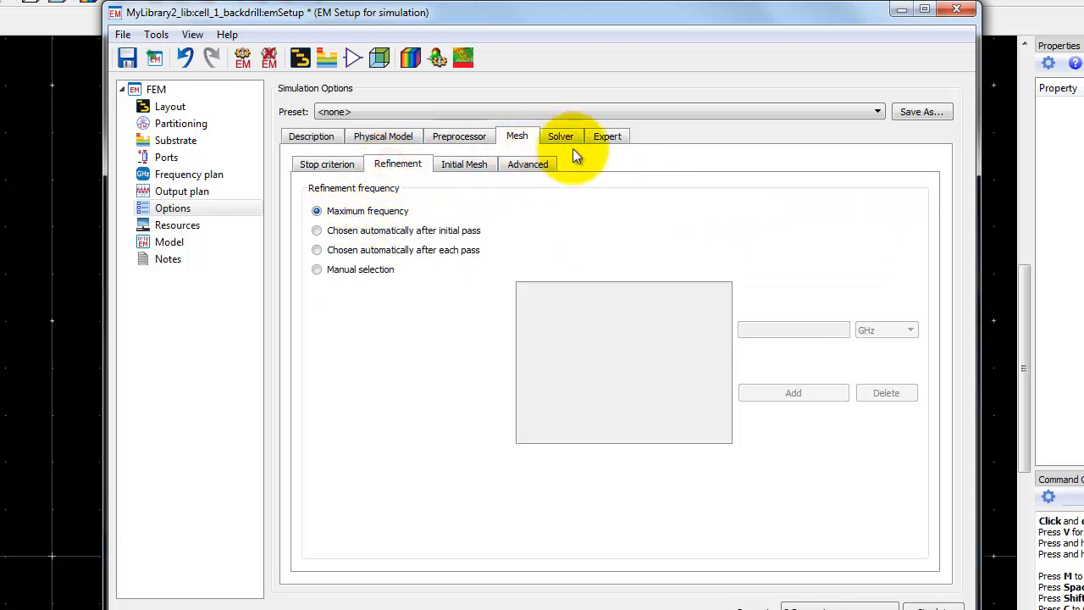
pyautogui.click(127, 58)
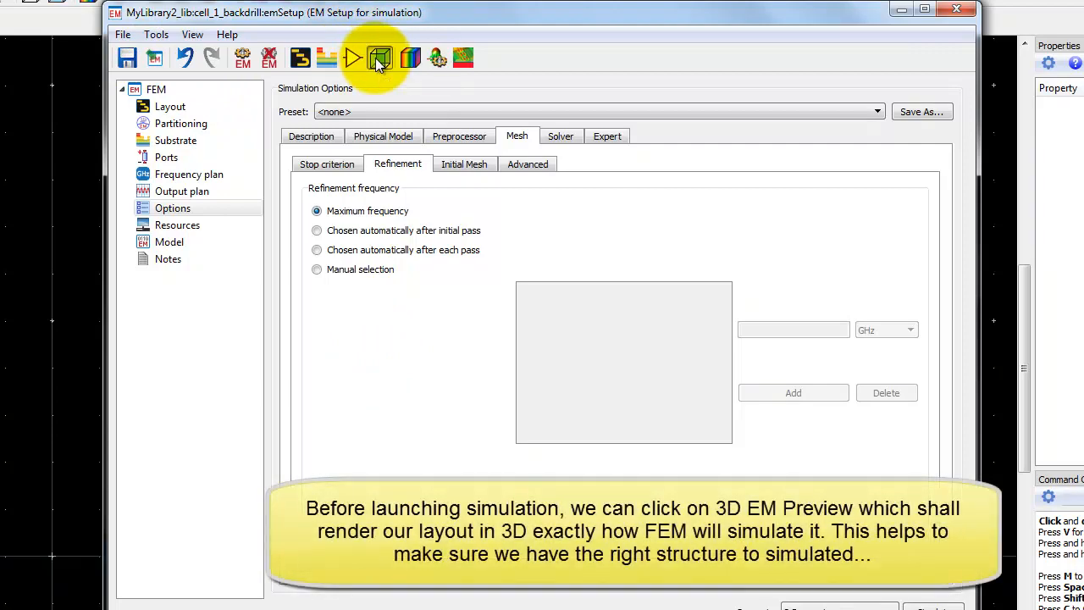
pyautogui.click(380, 58)
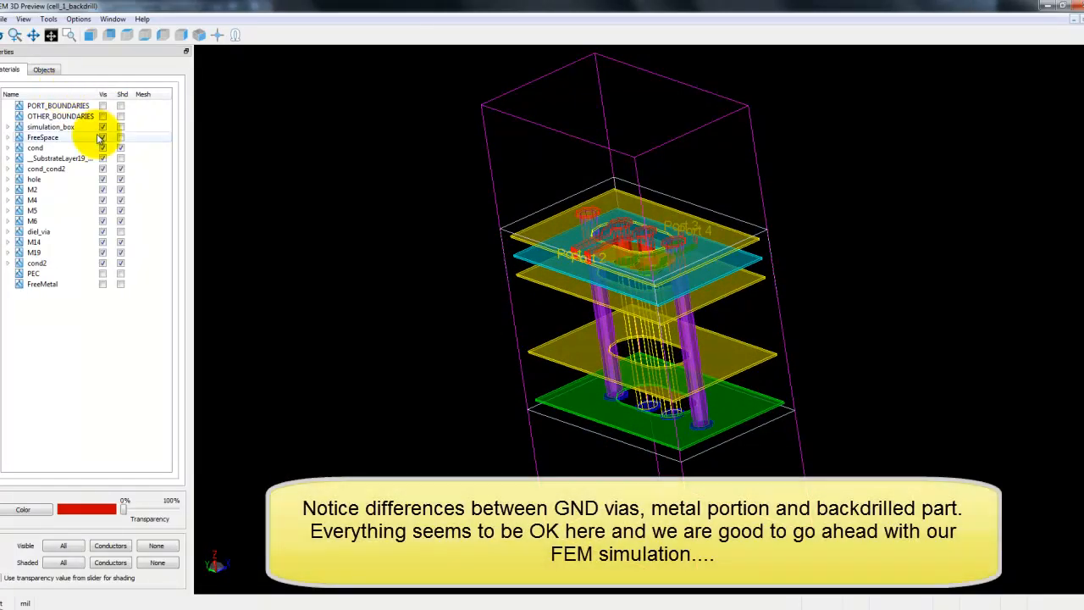
# Step: Hide simulation_box and FreeSpace, shade diel_via, then close the 3D preview
pyautogui.click(102, 137)
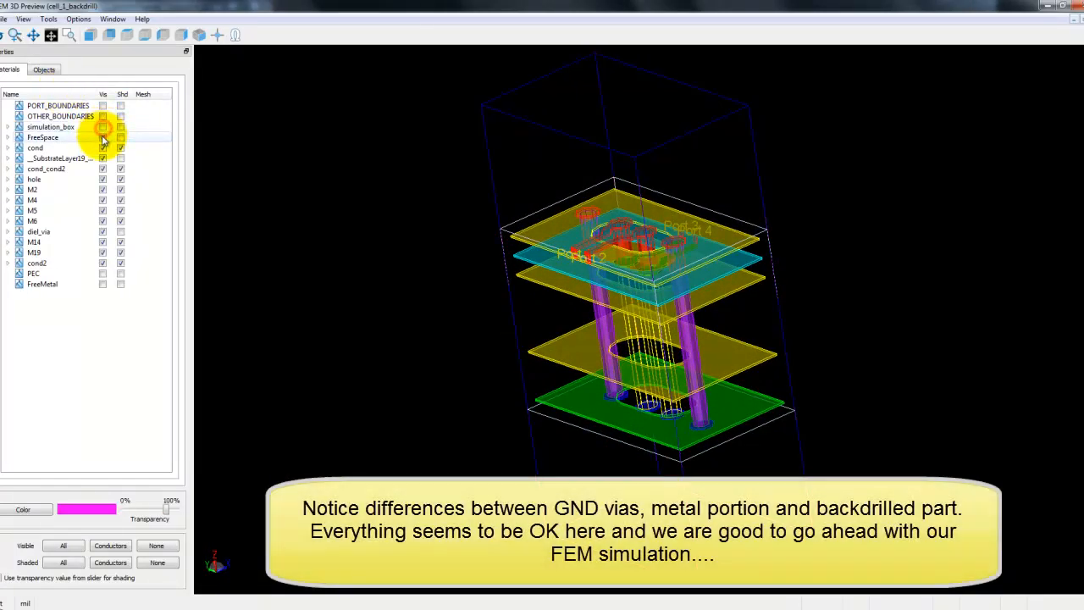
pyautogui.click(103, 137)
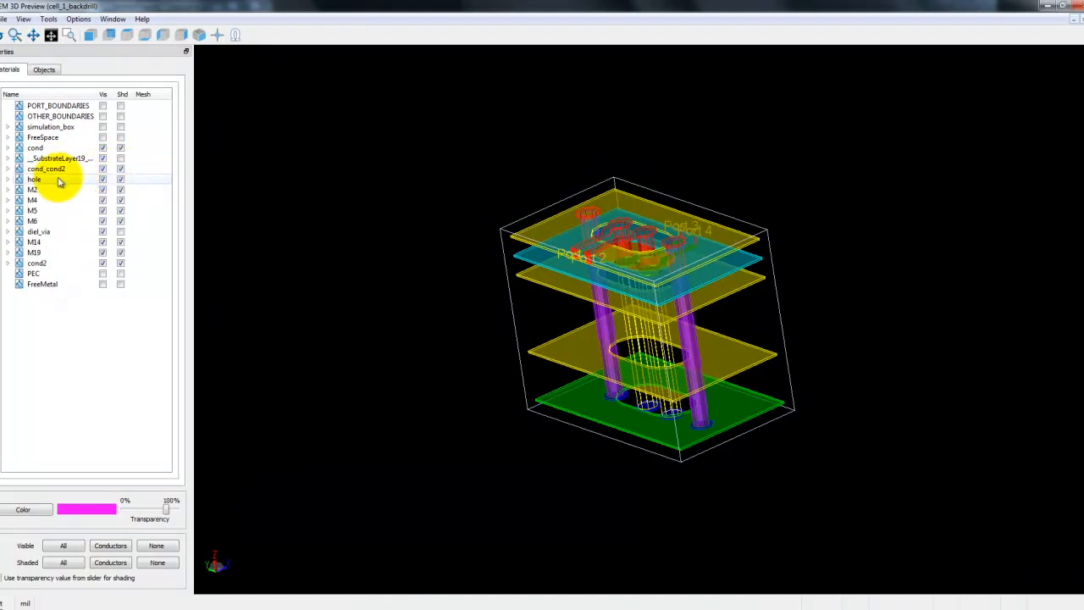
pyautogui.click(34, 179)
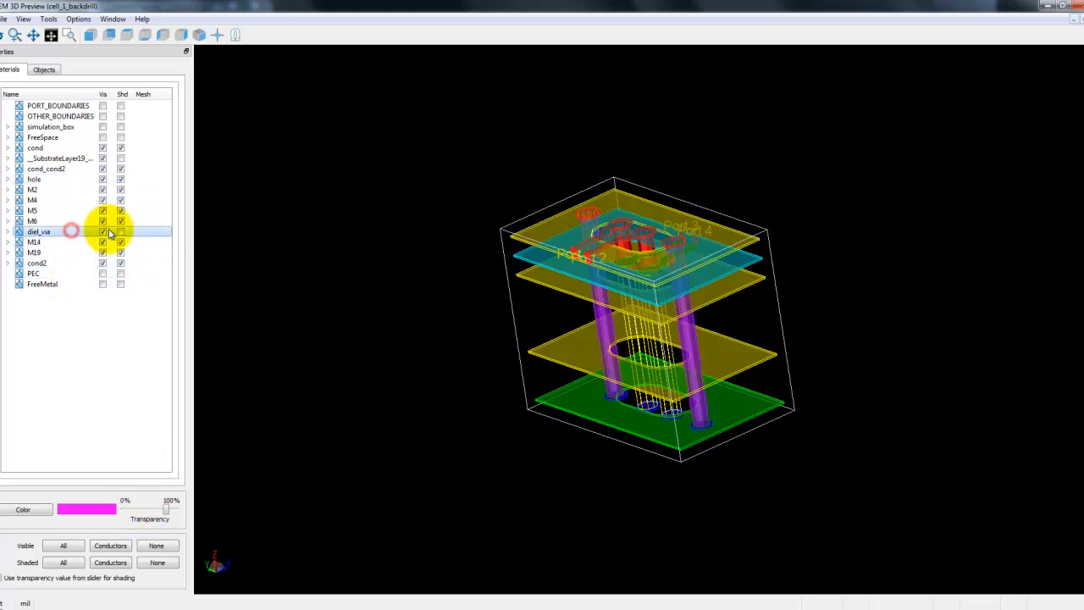
pyautogui.click(120, 231)
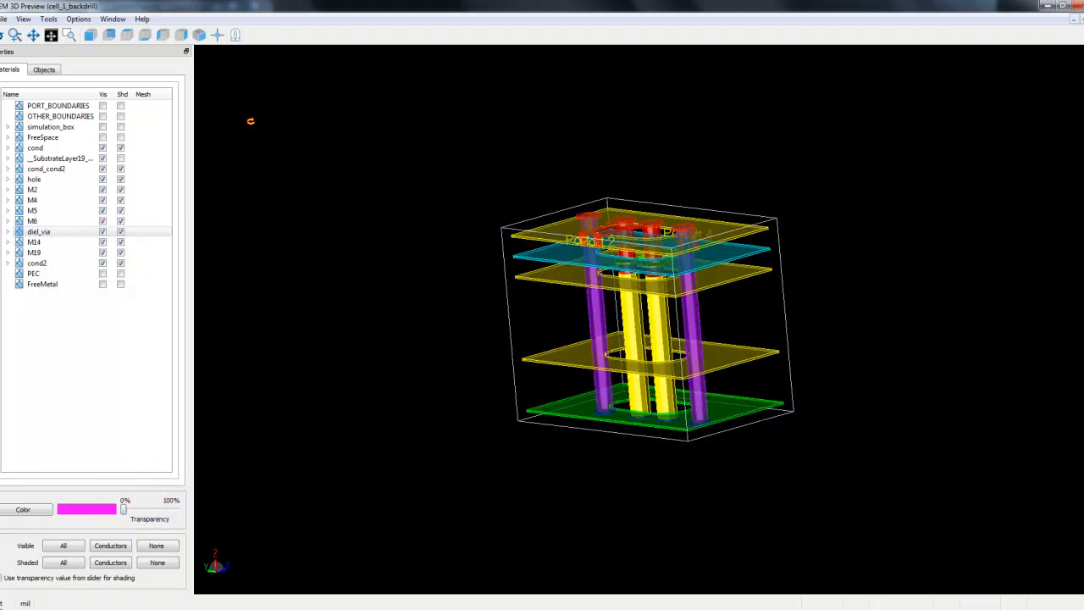
pyautogui.click(50, 34)
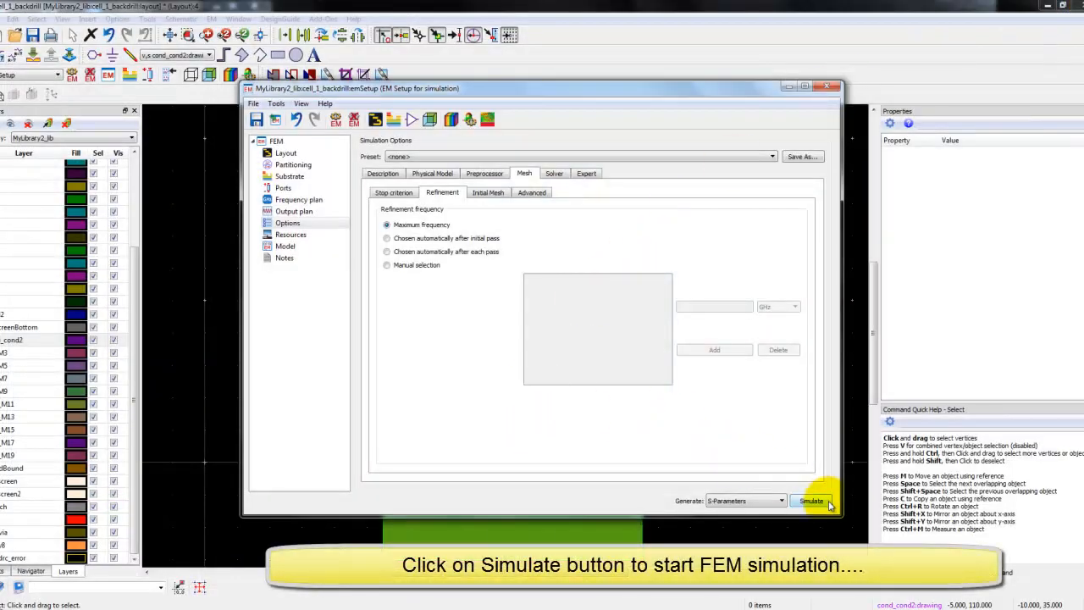
# Step: Run the FEM simulation, overwriting the existing cell_1_backdrill_FEM dataset
pyautogui.click(811, 501)
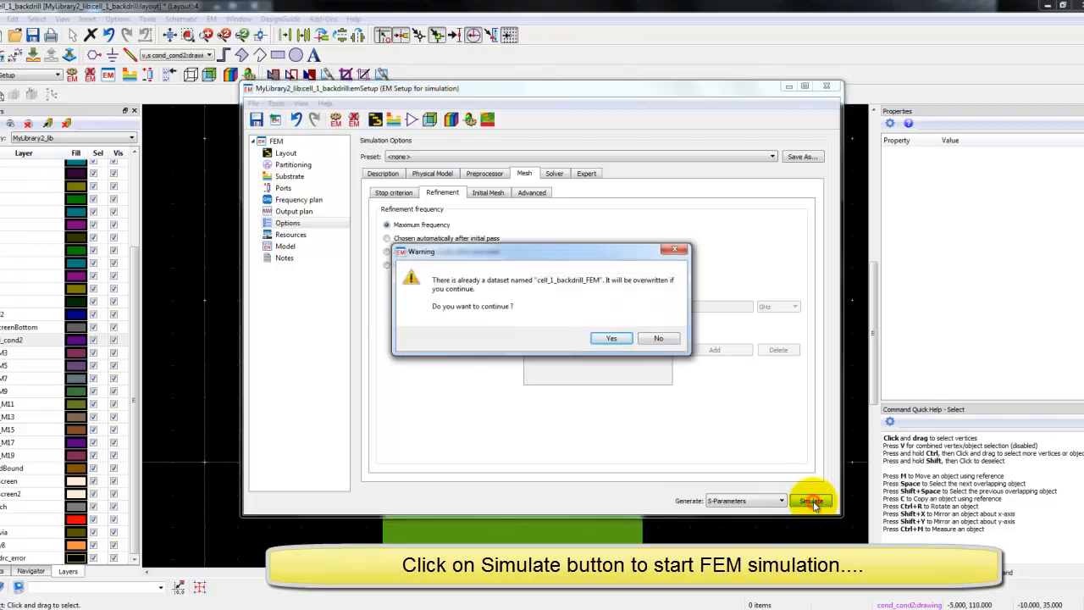
pyautogui.click(611, 338)
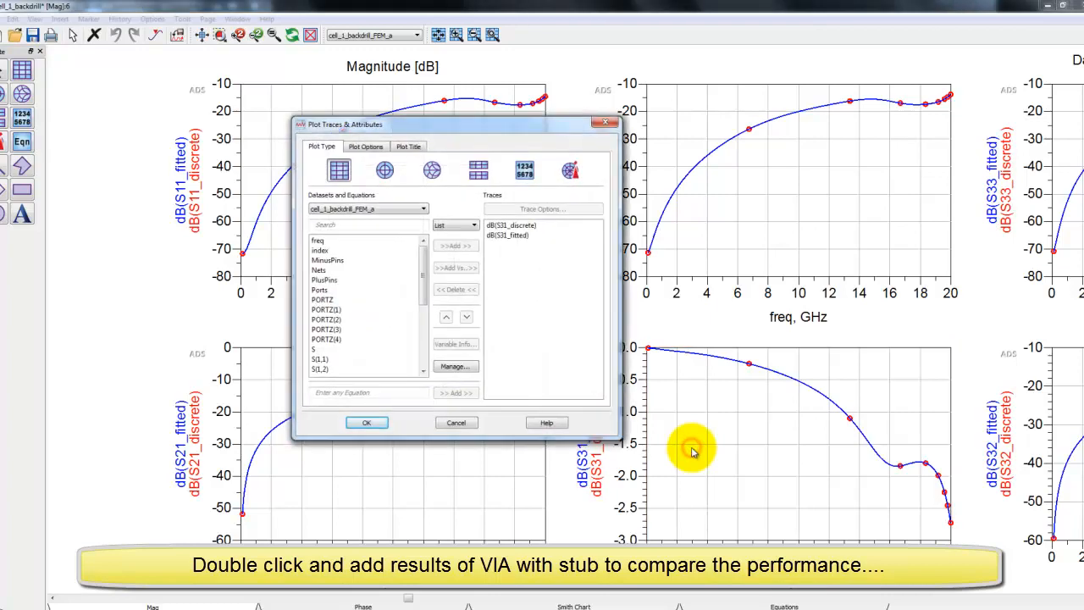
# Step: Add S(1,3) from dataset cell_1_FEM_a to the S31 plot
pyautogui.click(422, 210)
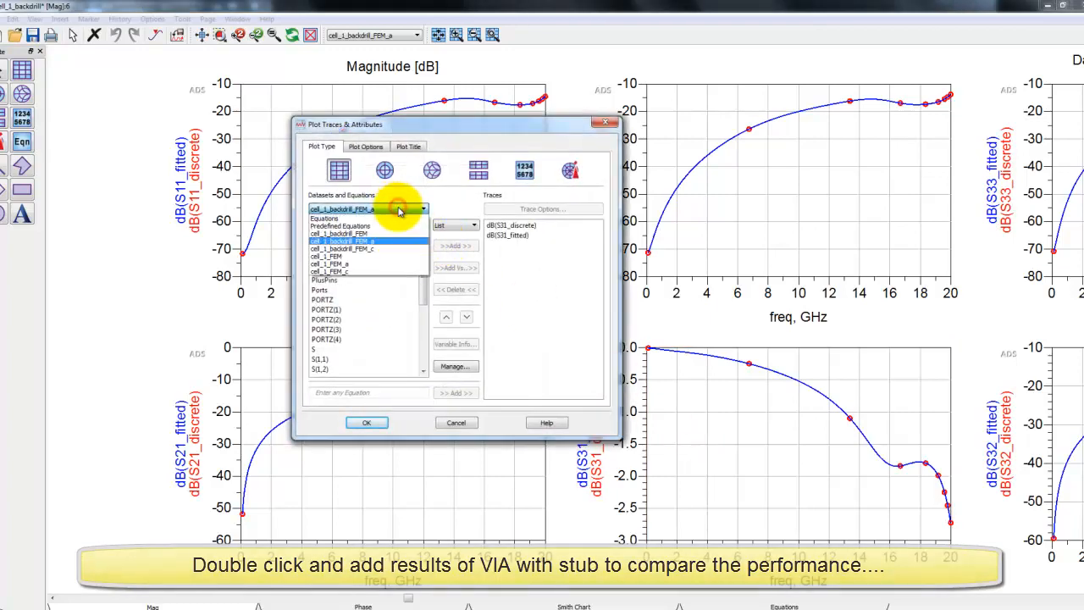
pyautogui.click(347, 264)
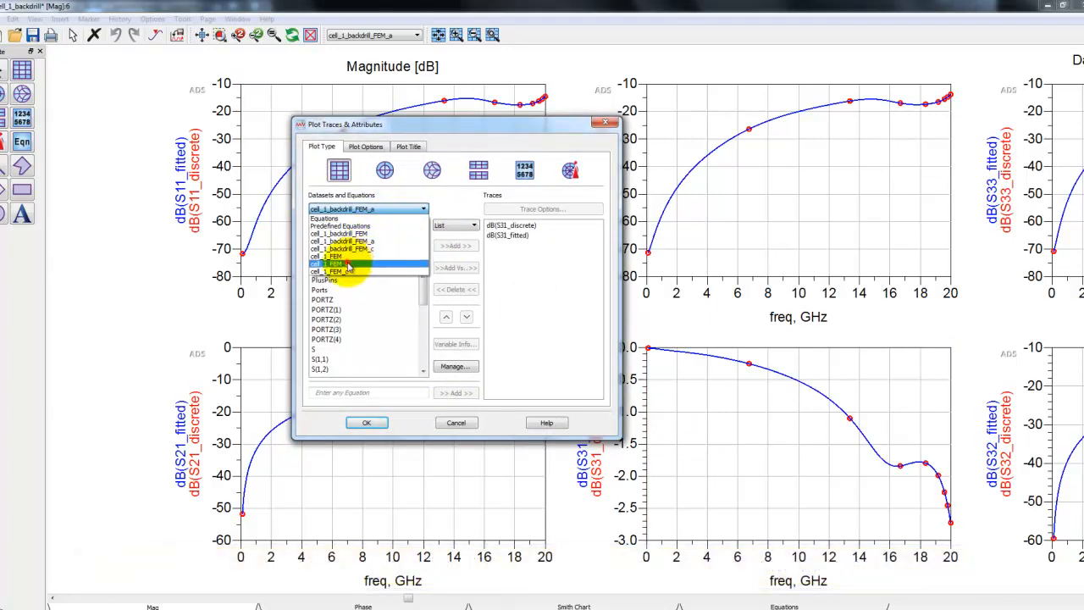
pyautogui.click(329, 263)
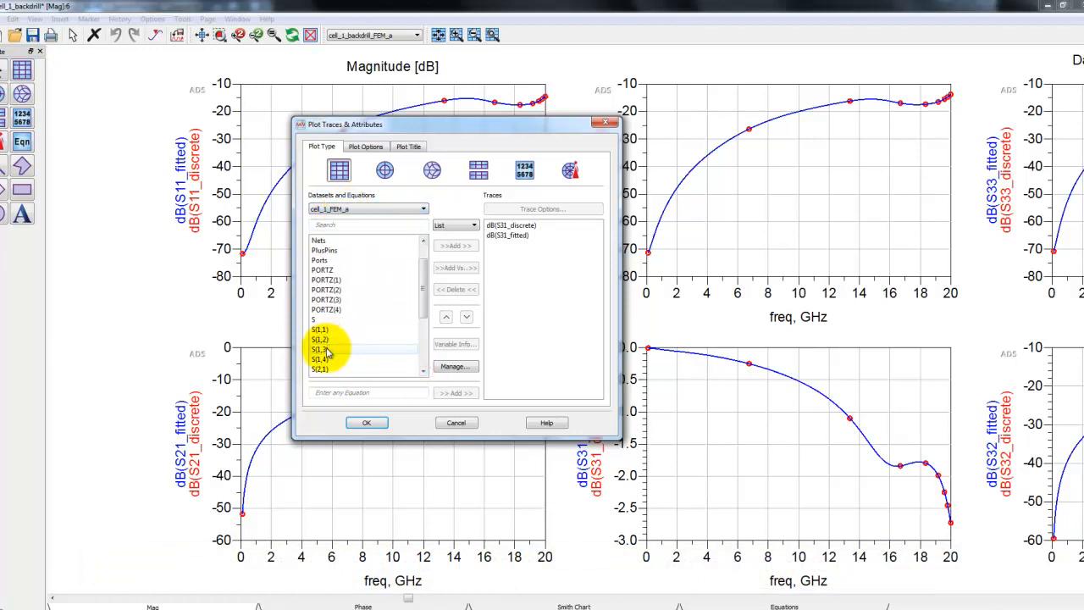
pyautogui.click(455, 246)
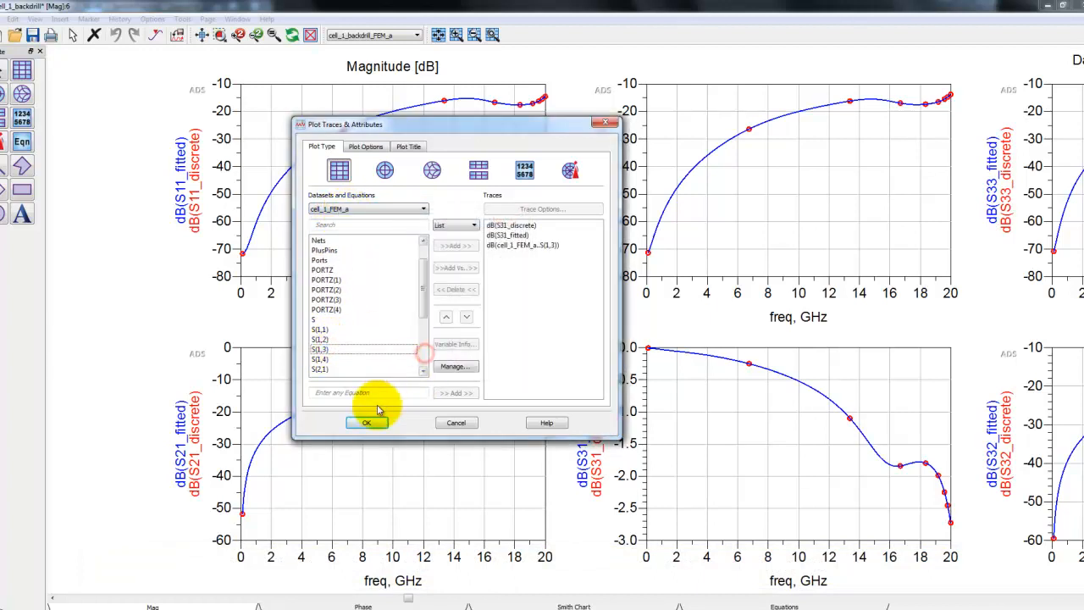
pyautogui.click(366, 422)
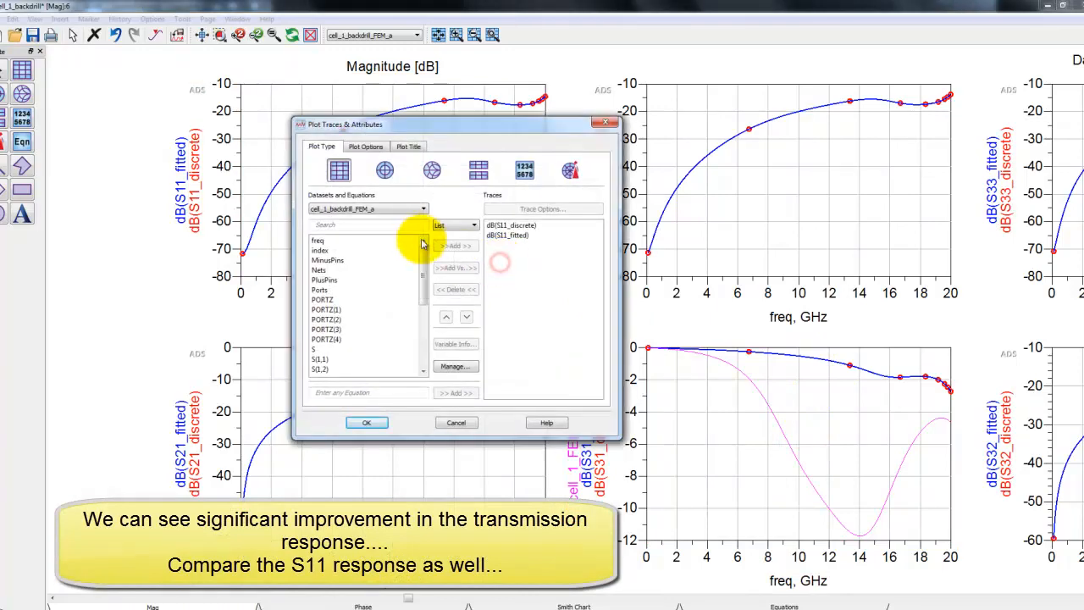
# Step: Add S(1,1) from cell_1_FEM_a to the S11 plot
pyautogui.click(424, 209)
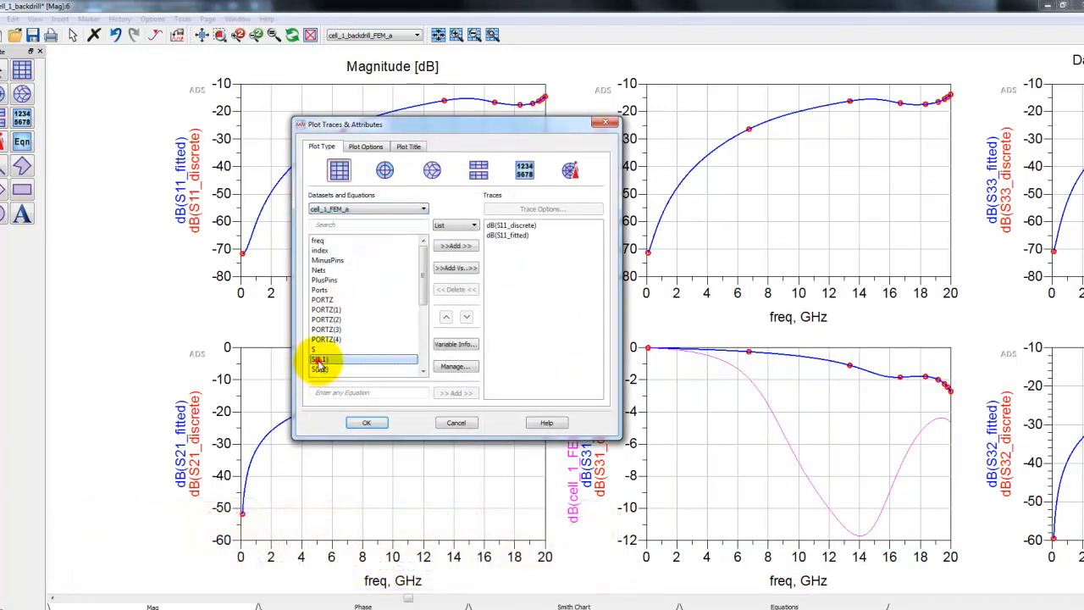
pyautogui.click(455, 246)
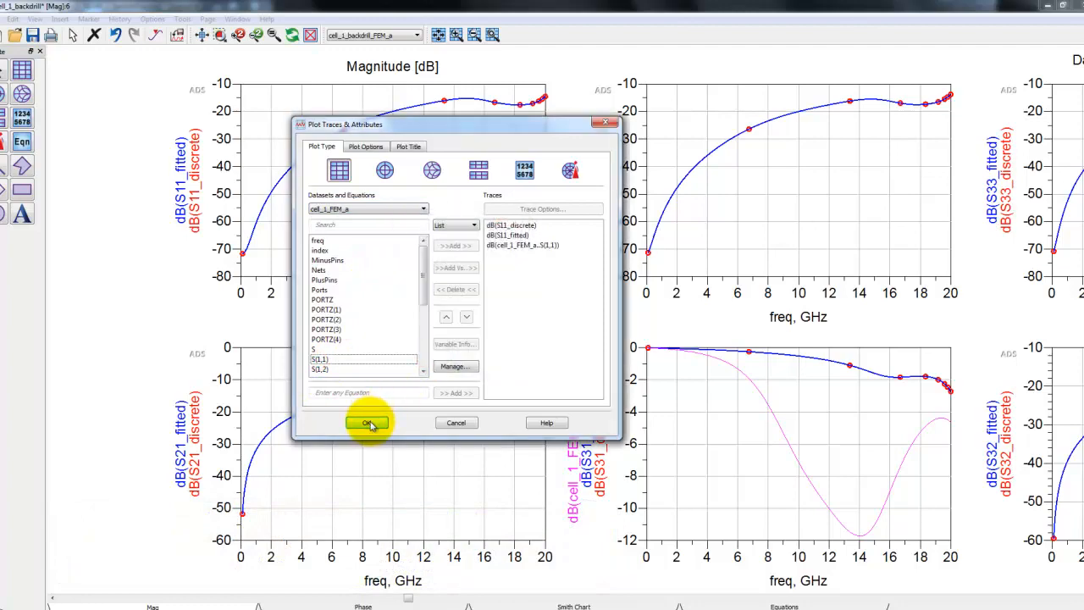
pyautogui.click(367, 422)
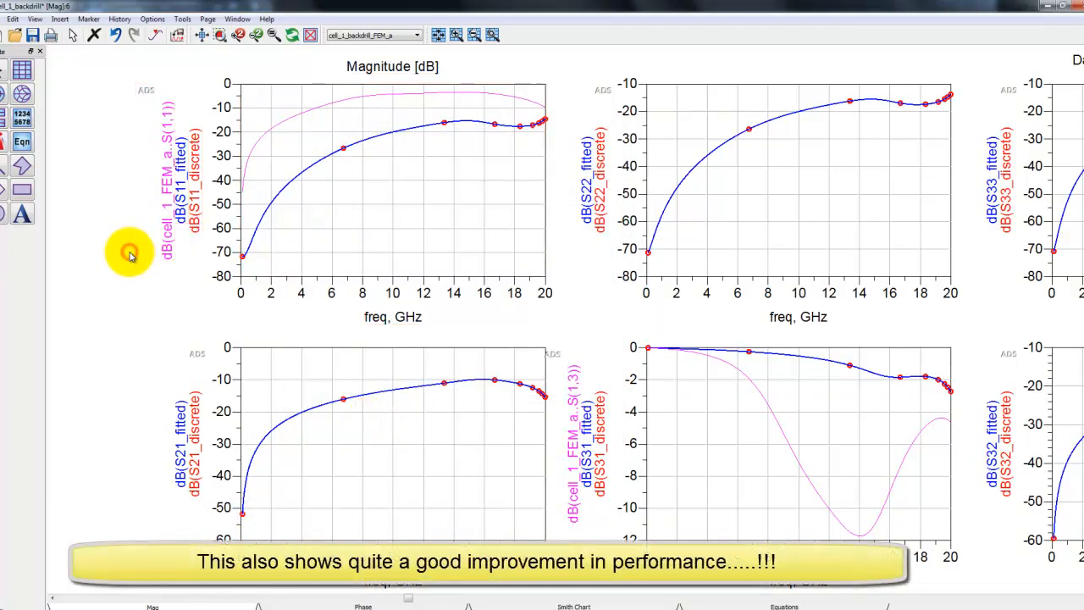
pyautogui.moveTo(326, 132)
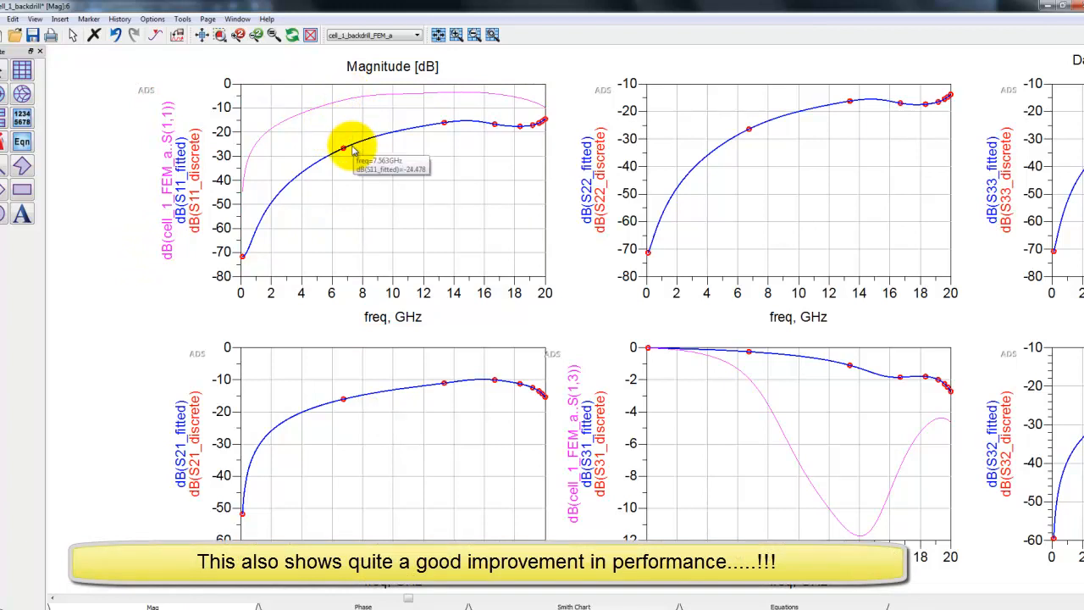
pyautogui.moveTo(763, 403)
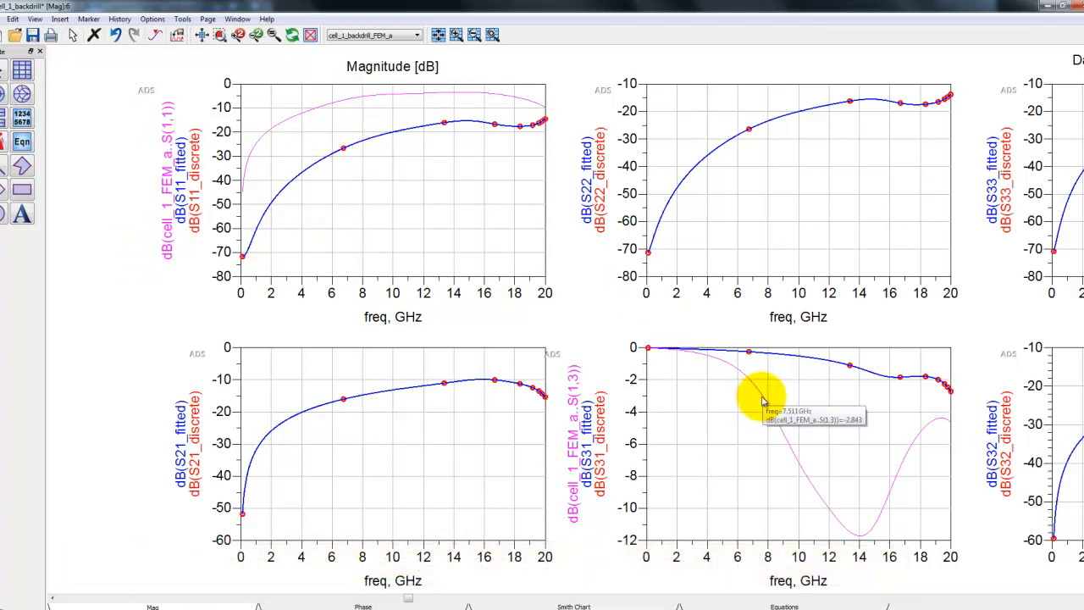
pyautogui.moveTo(919, 391)
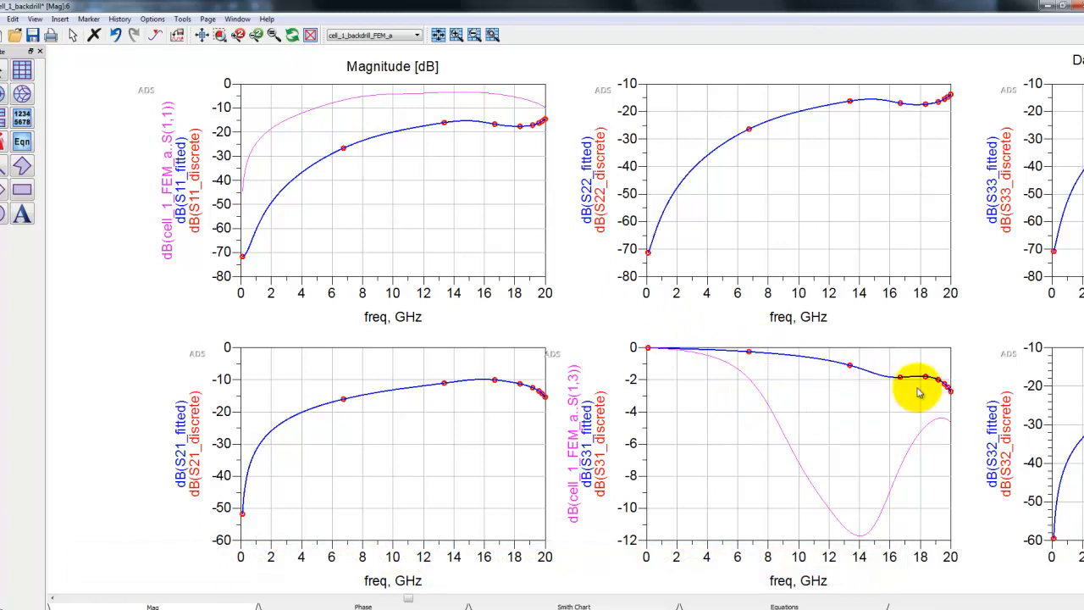
pyautogui.moveTo(888, 380)
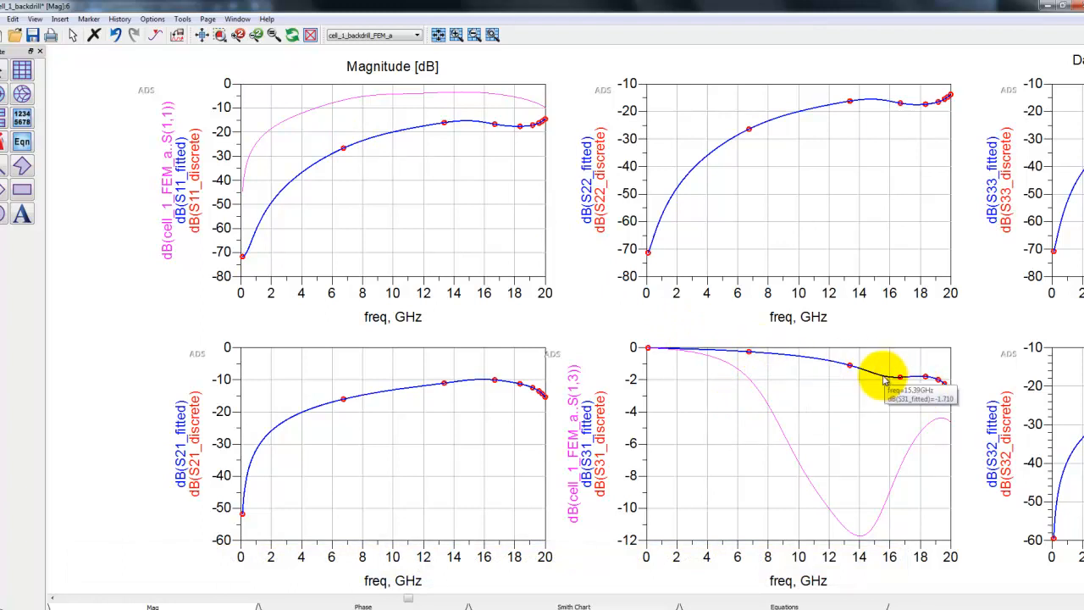
pyautogui.moveTo(674, 492)
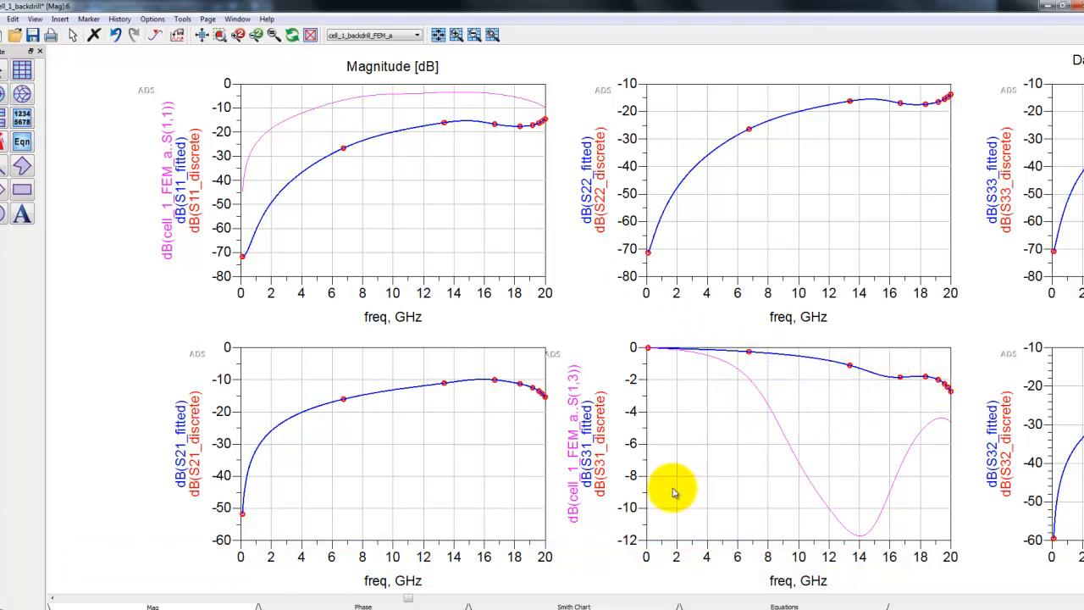